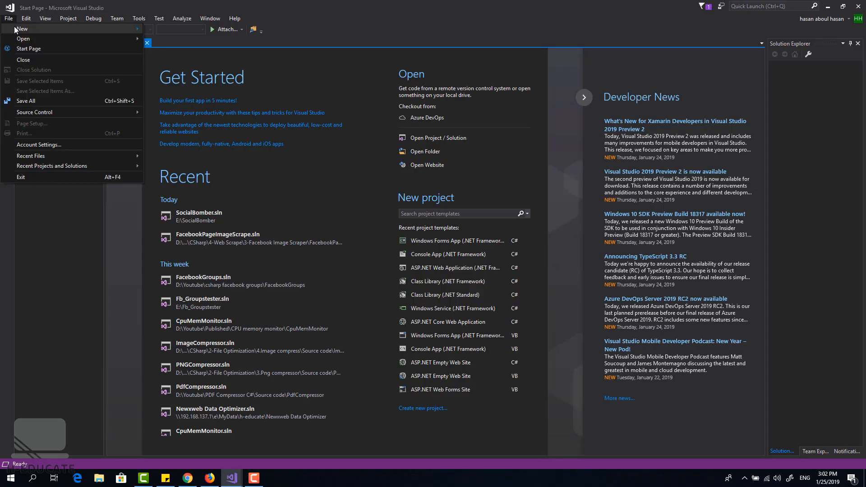
# - Create the Windows Forms App project DOwnloadFileProgress located in D:\Youtube\DownloadProgress
pyautogui.click(21, 29)
pyautogui.write('DOwnloadFile')
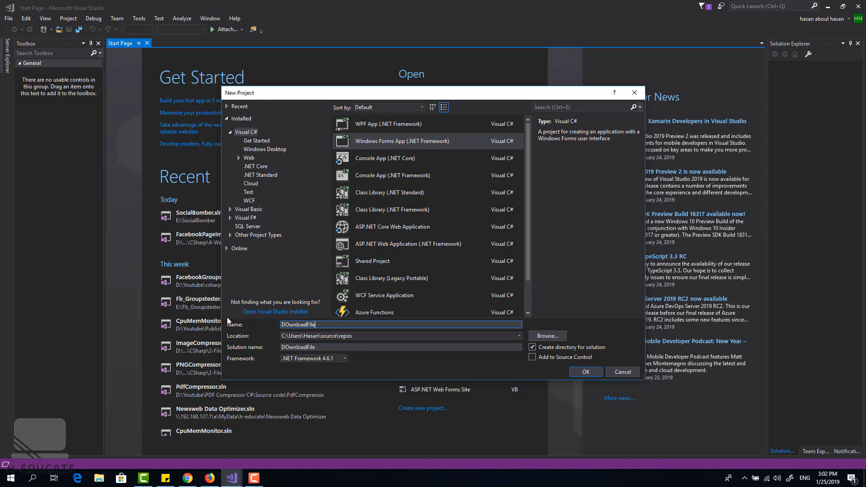
pyautogui.write('Progress')
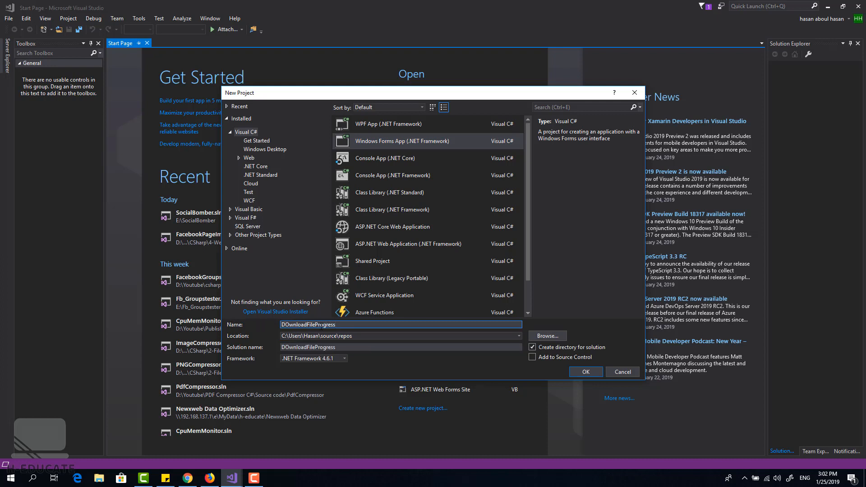
pyautogui.click(547, 336)
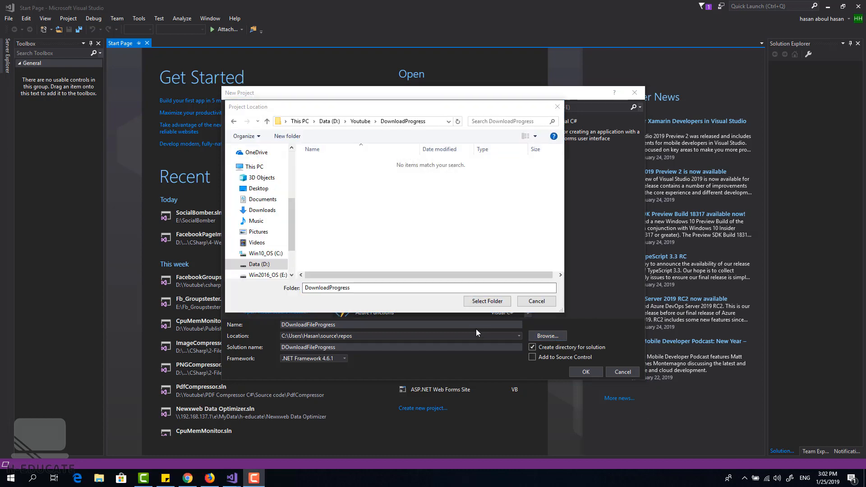
pyautogui.click(486, 301)
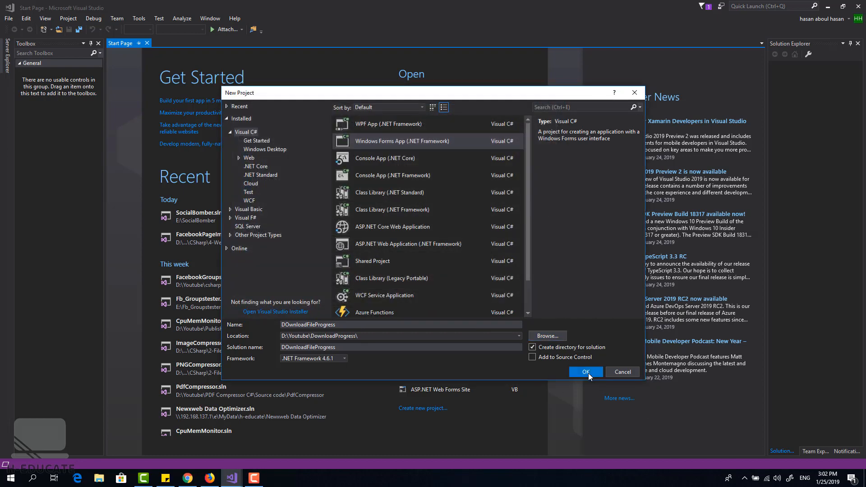
pyautogui.click(585, 372)
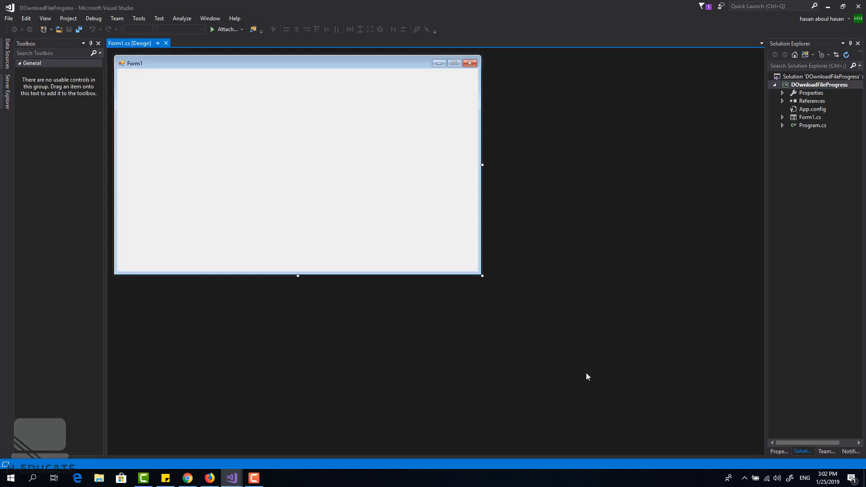
# - Lay out a wide text box with a 'URL' label above it and a Download button below on Form1
pyautogui.click(55, 53)
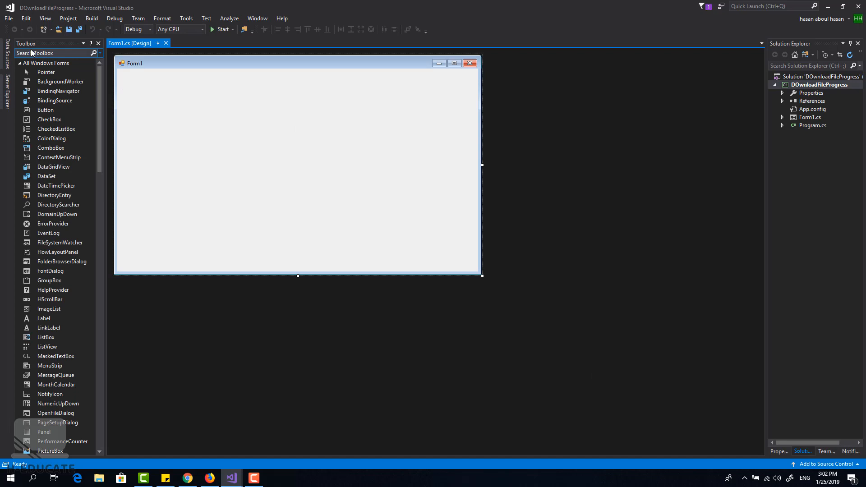
pyautogui.write('text')
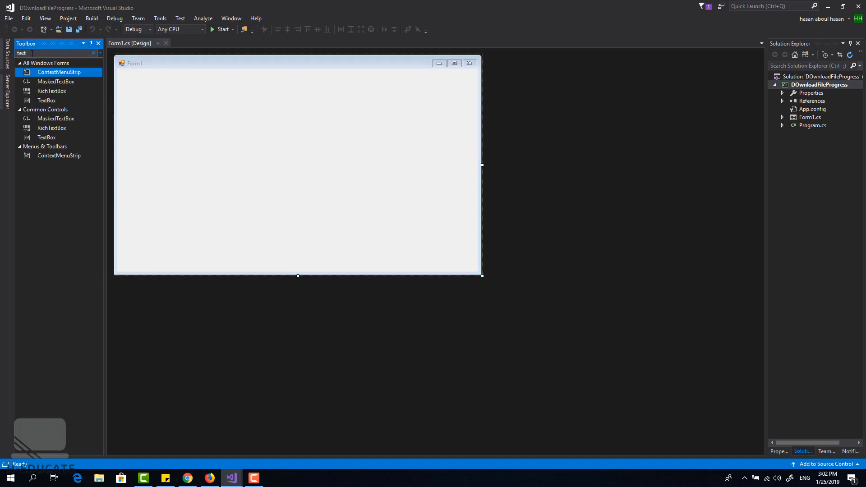
pyautogui.moveTo(46, 100); pyautogui.dragTo(157, 100)
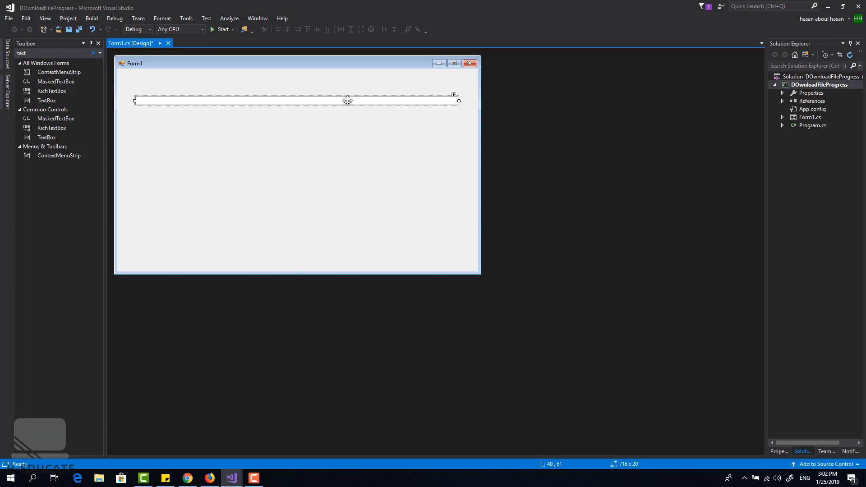
pyautogui.write('lab')
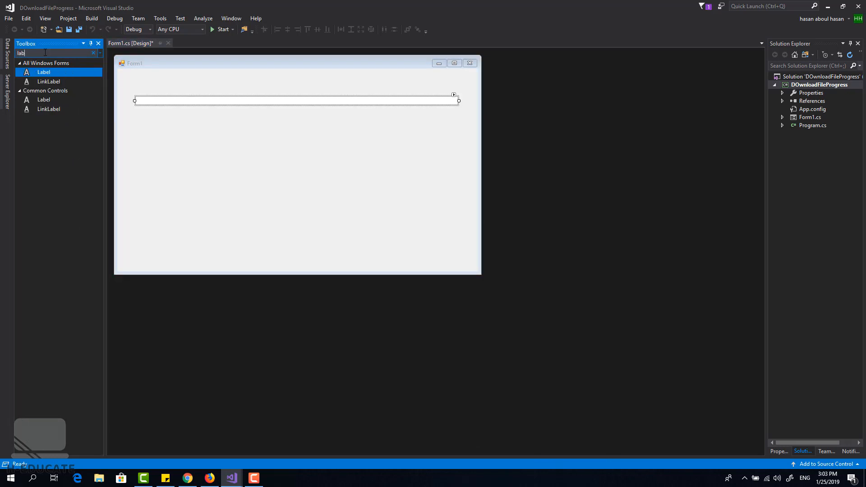
pyautogui.moveTo(43, 72); pyautogui.dragTo(143, 90)
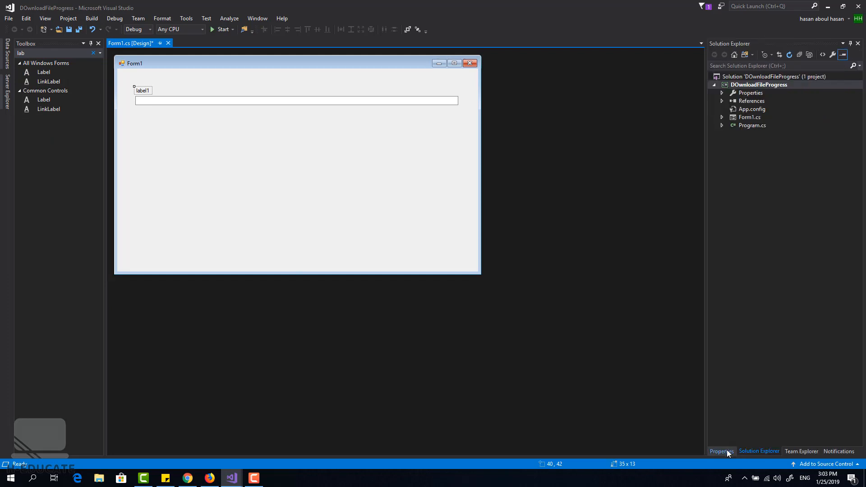
pyautogui.click(721, 452)
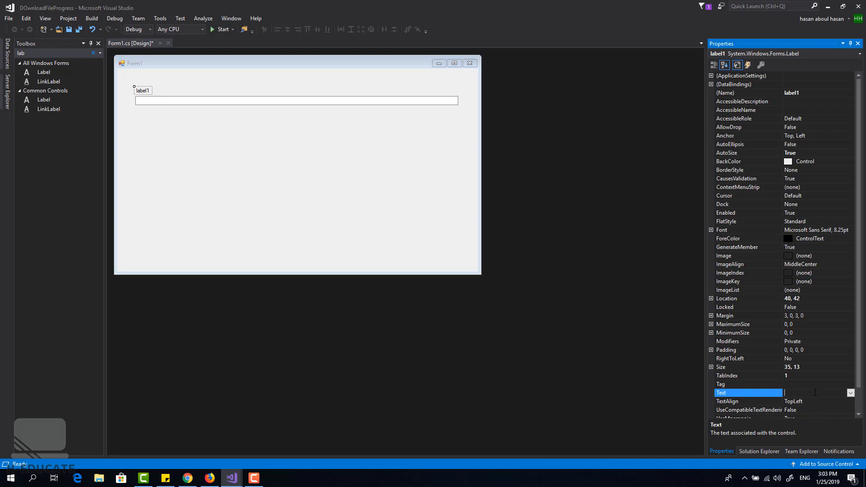
pyautogui.click(297, 100)
pyautogui.write('textBoxU')
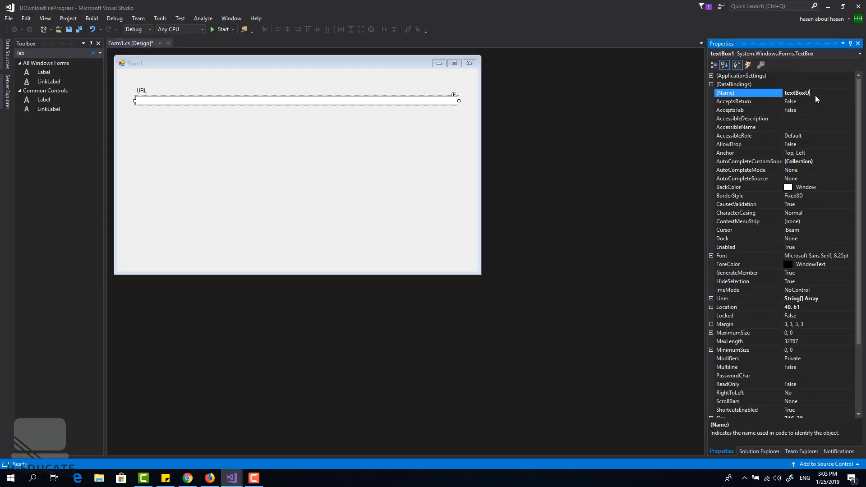
pyautogui.write('RL')
pyautogui.click(59, 54)
pyautogui.write('but')
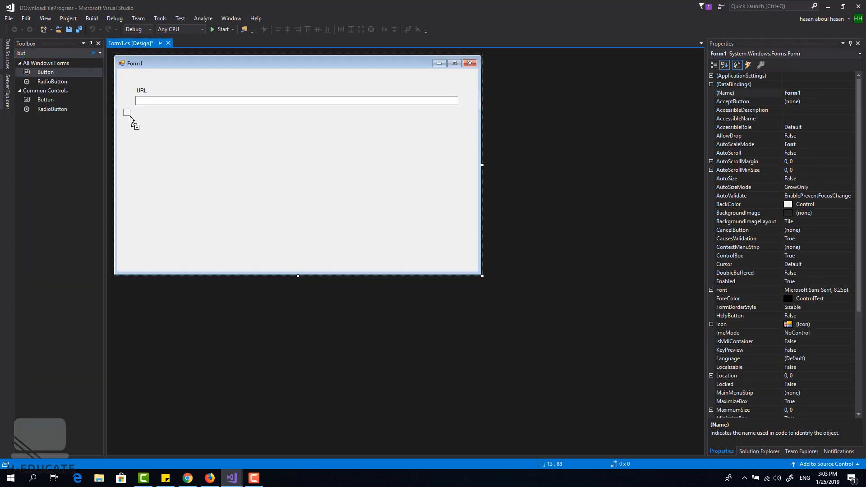
pyautogui.click(151, 114)
pyautogui.write('bac')
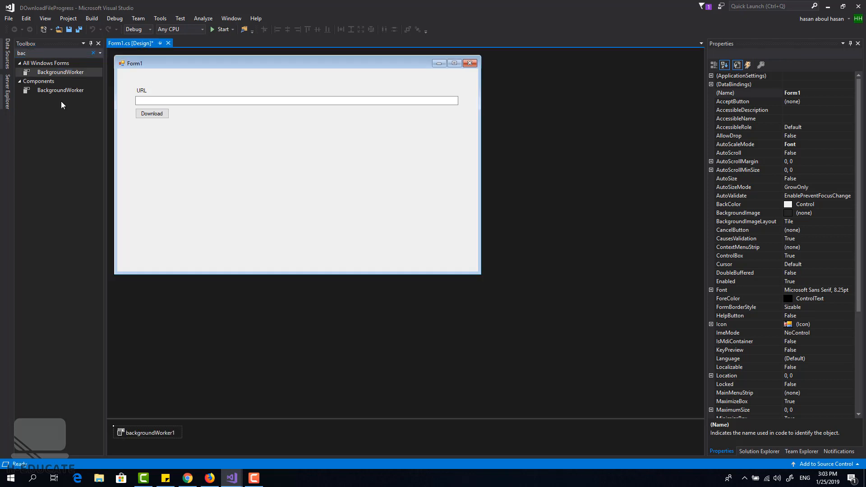
# - Add a progress bar beside Download with a '0 %' label under it and shorten the form to fit
pyautogui.click(147, 433)
pyautogui.write('p')
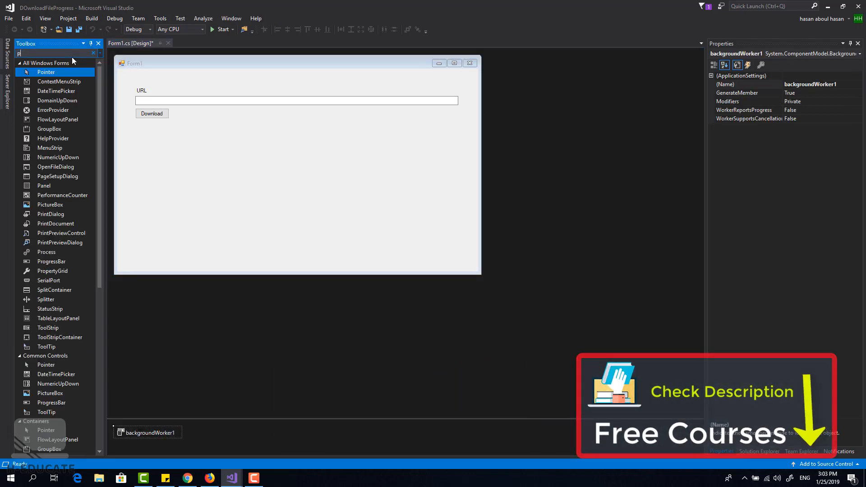
pyautogui.write('ro')
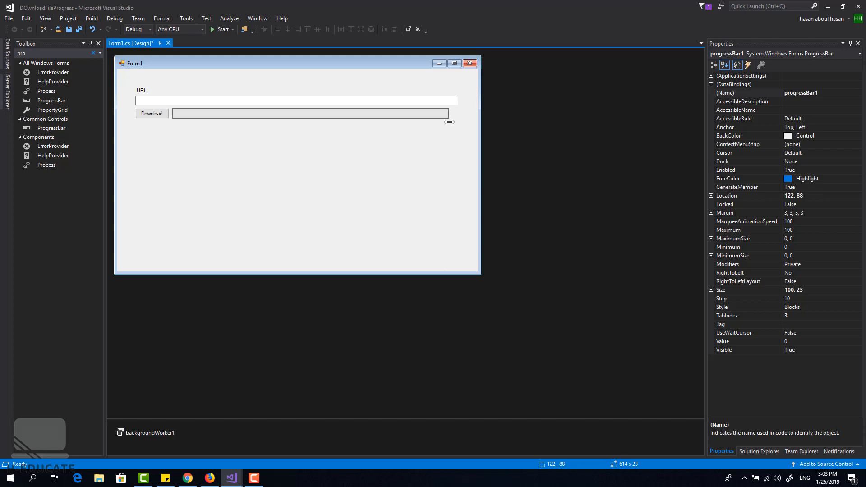
pyautogui.click(299, 193)
pyautogui.write('lab')
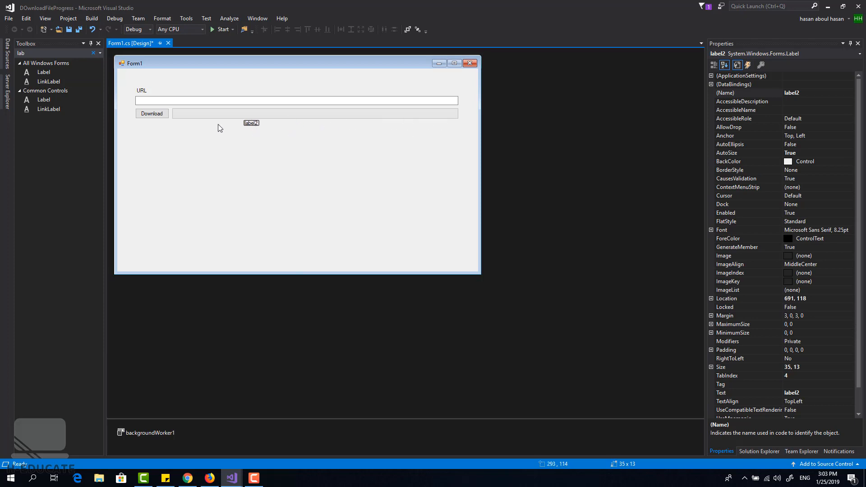
pyautogui.moveTo(251, 123); pyautogui.dragTo(179, 126)
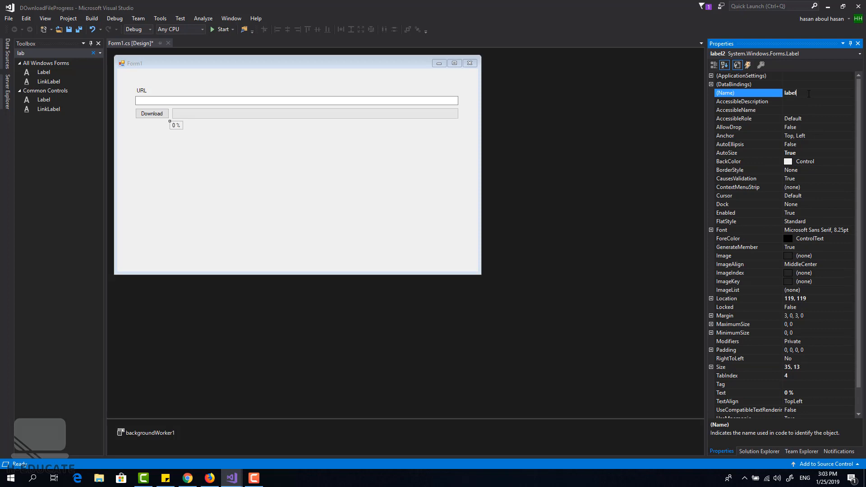
pyautogui.write('Pro')
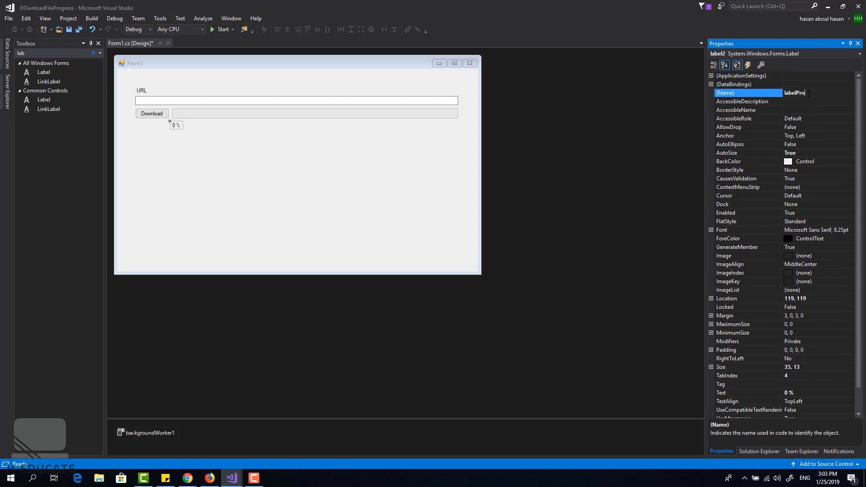
pyautogui.click(315, 113)
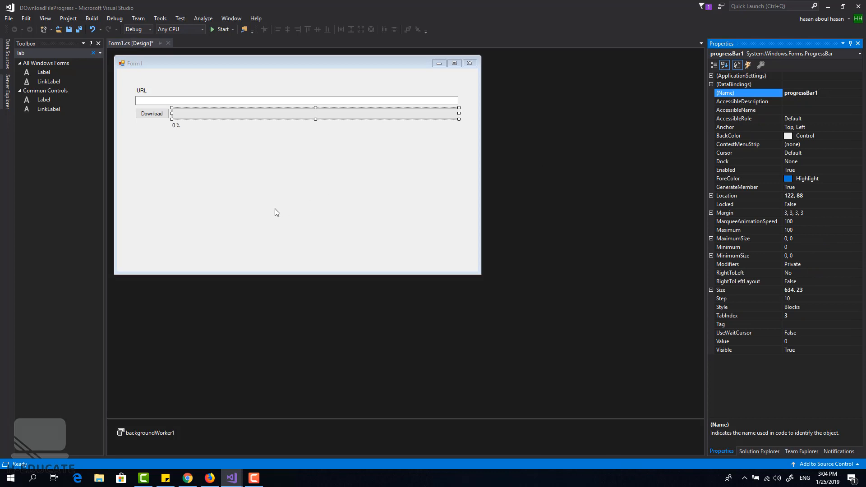
pyautogui.click(298, 138)
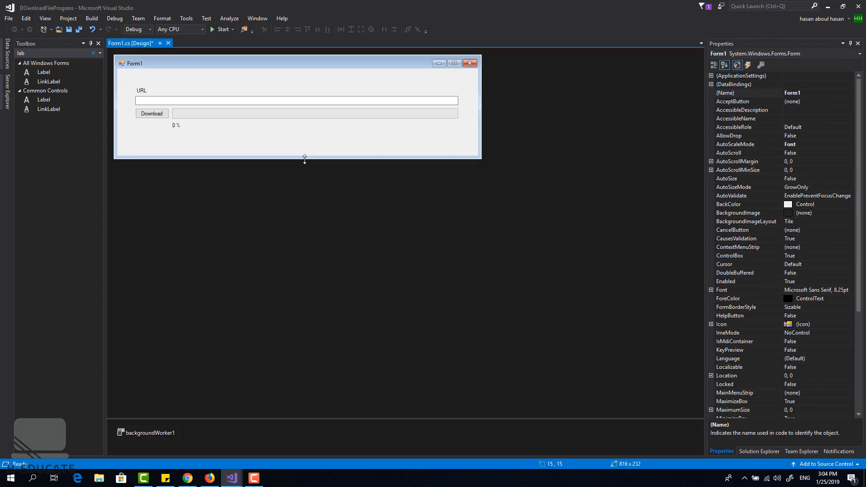
# - Add a second text box near the bottom with a 'File Path:' label above it
pyautogui.write('text')
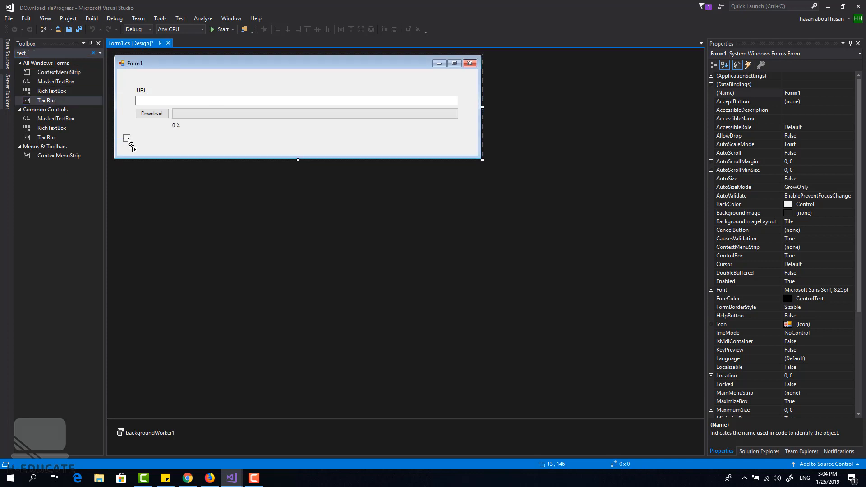
pyautogui.click(156, 145)
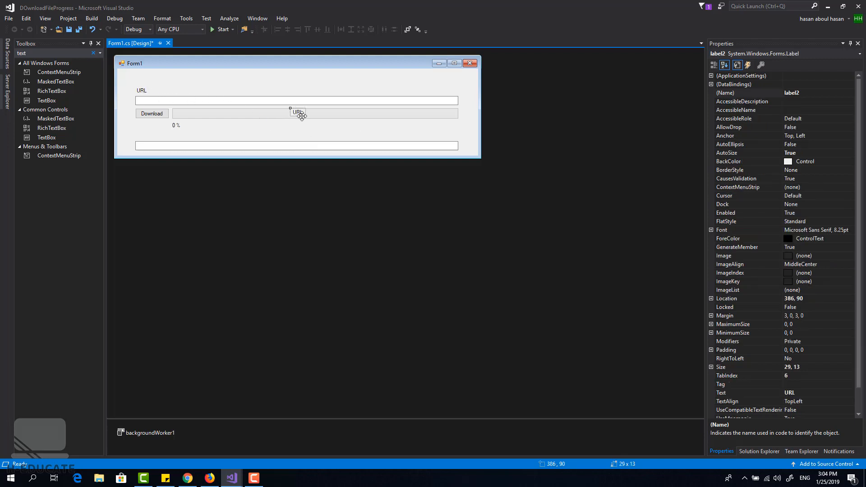
pyautogui.moveTo(299, 113); pyautogui.dragTo(142, 136)
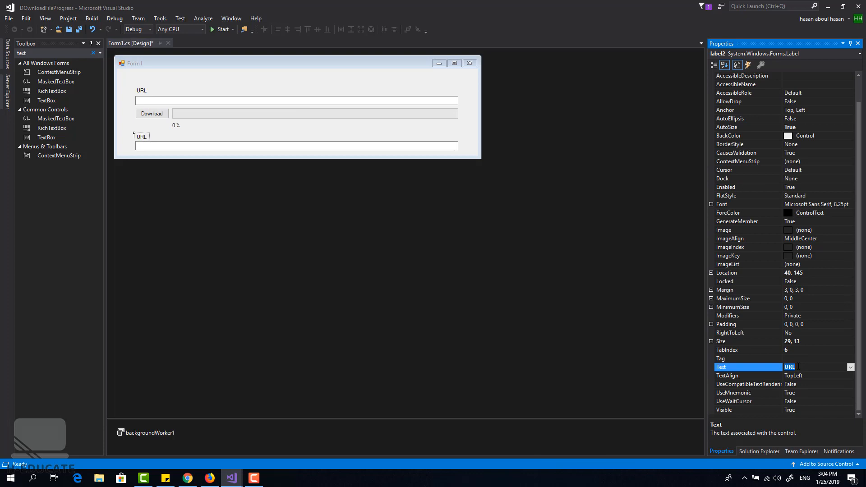
pyautogui.write('File Path:')
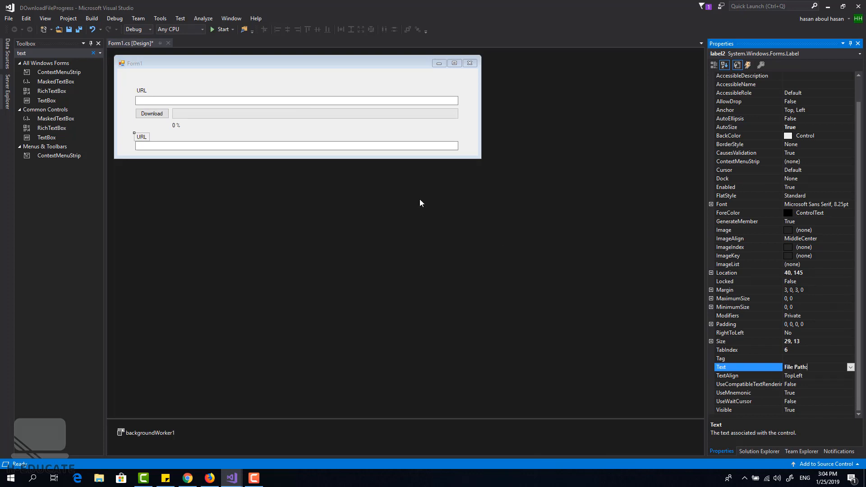
# - Set the form's BackColor to White and FormBorderStyle to FixedToolWindow
pyautogui.click(297, 146)
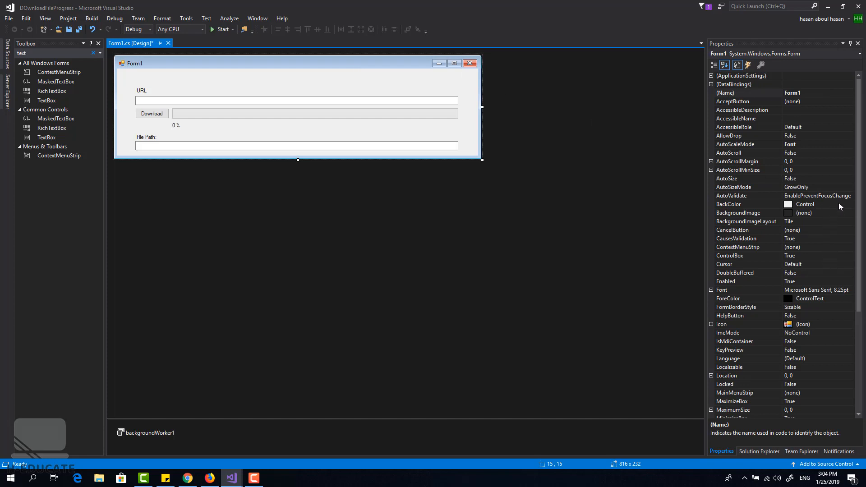
pyautogui.click(851, 204)
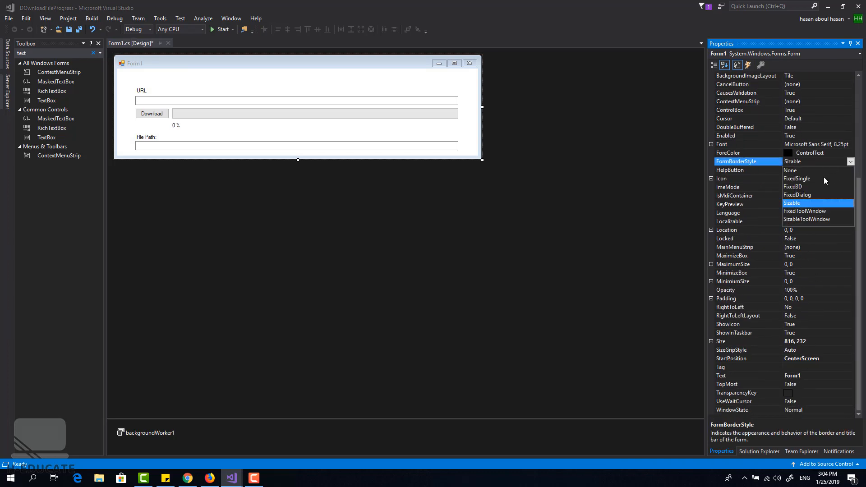
pyautogui.click(805, 211)
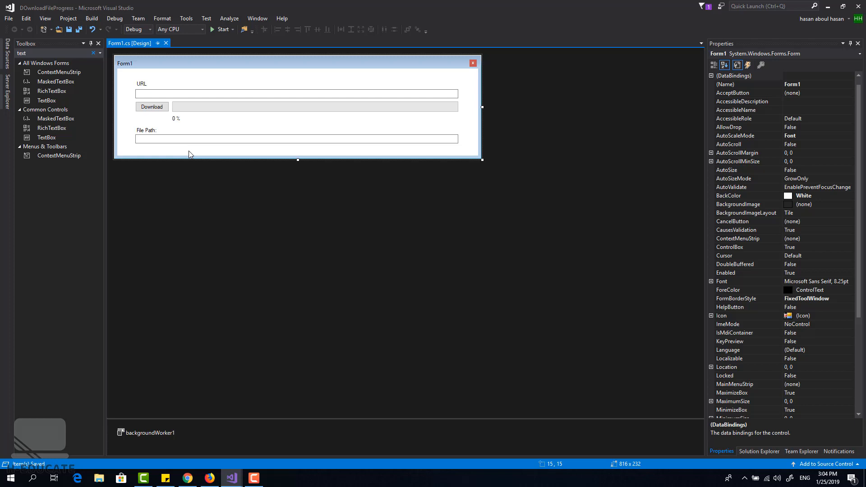
pyautogui.moveTo(156, 97)
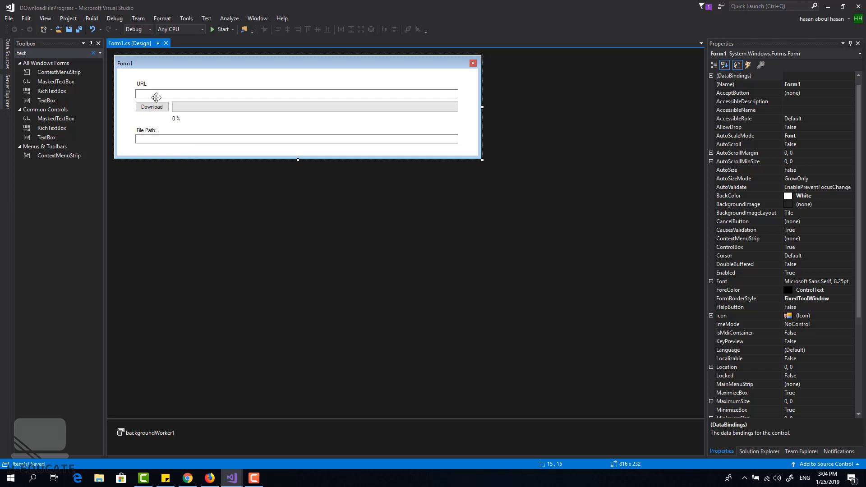
# - Write the Download click handler that disables buttonDown and runs backgroundWorker1 asynchronously
pyautogui.doubleClick(151, 106)
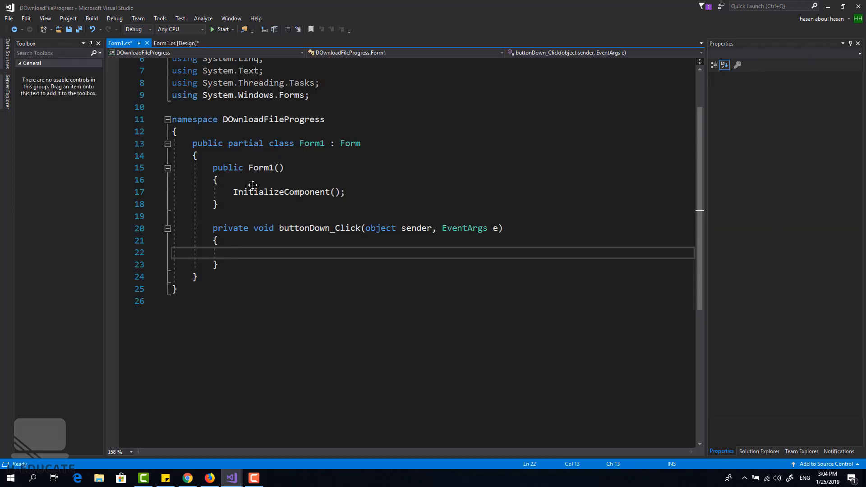
pyautogui.write('backgroundWorker1.,')
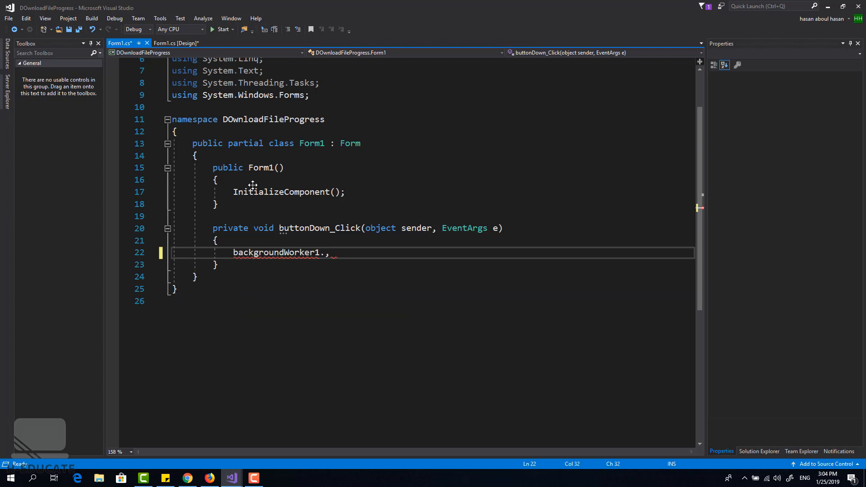
pyautogui.write('ru')
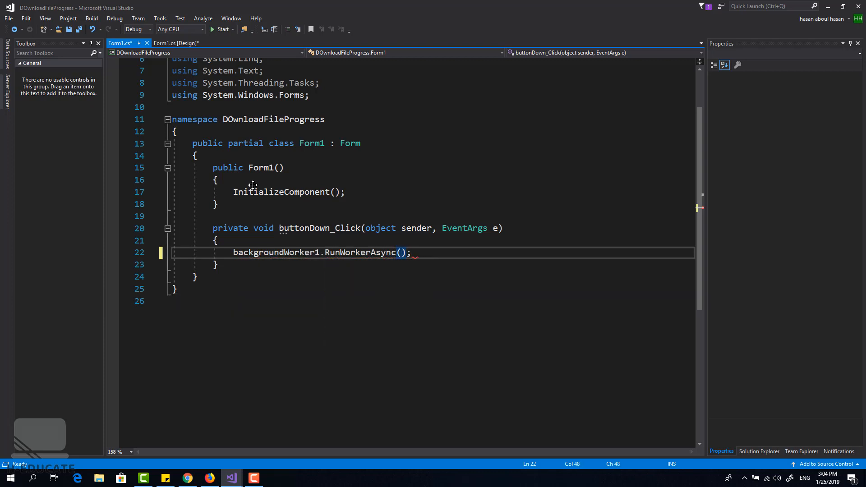
pyautogui.press('enter')
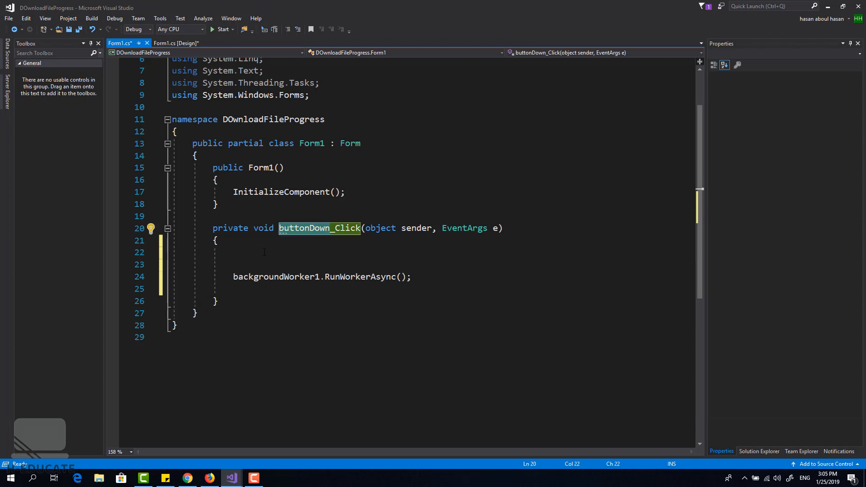
pyautogui.write('buttonDown.Enabled = false;')
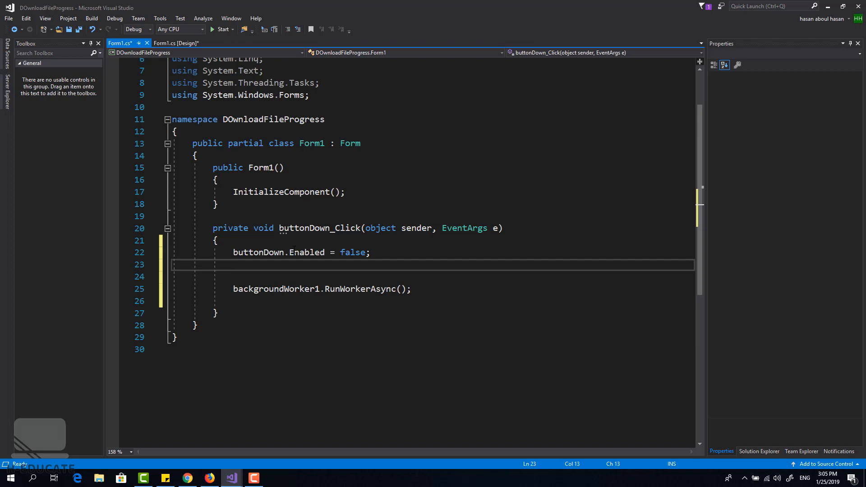
# - Add a RunWorkerCompleted handler re-enabling buttonDown and showing 'Download completed', plus a DoWork handler
pyautogui.click(176, 43)
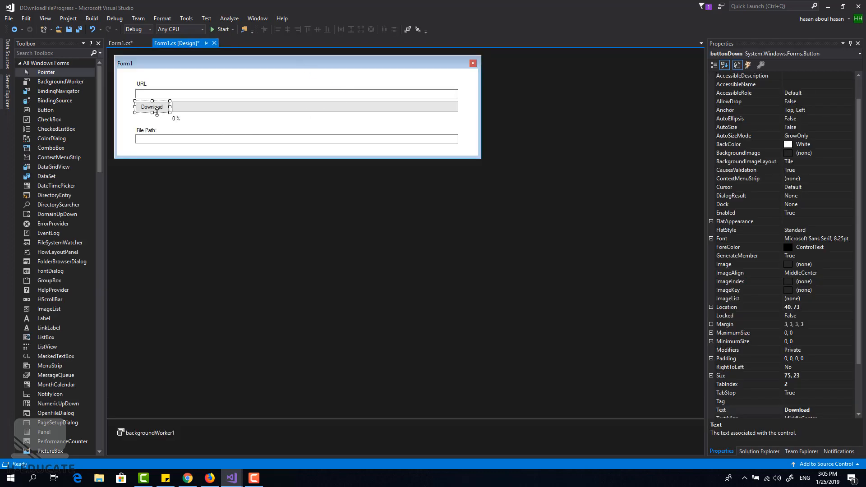
pyautogui.moveTo(186, 433)
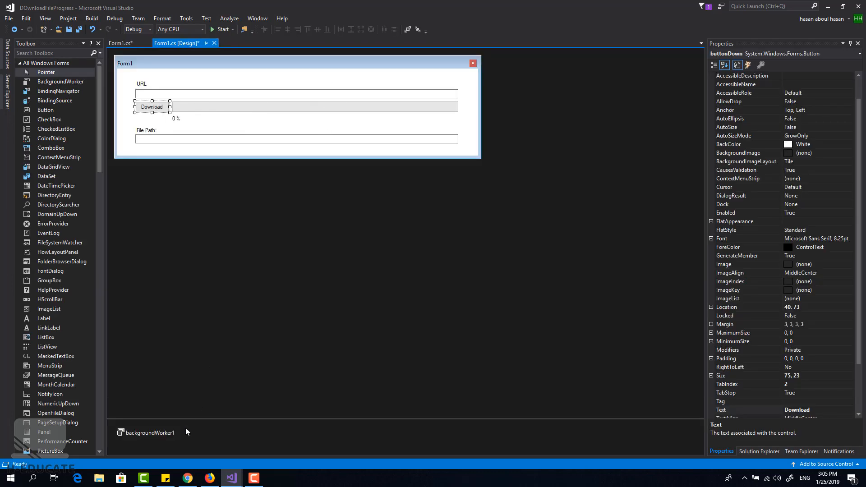
pyautogui.click(149, 433)
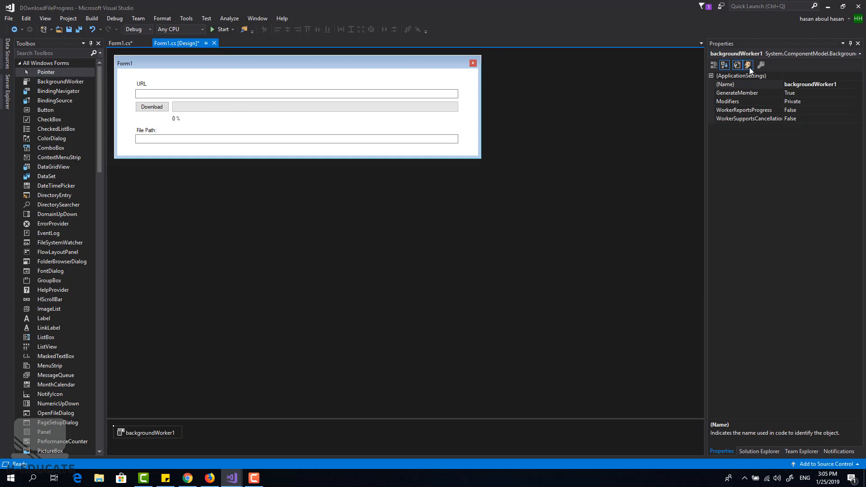
pyautogui.click(120, 43)
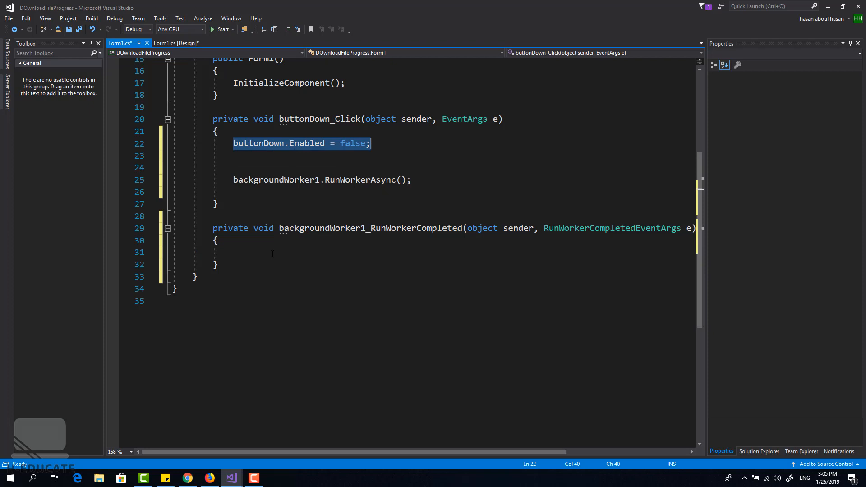
pyautogui.write('buttonDown.Enabled = true;')
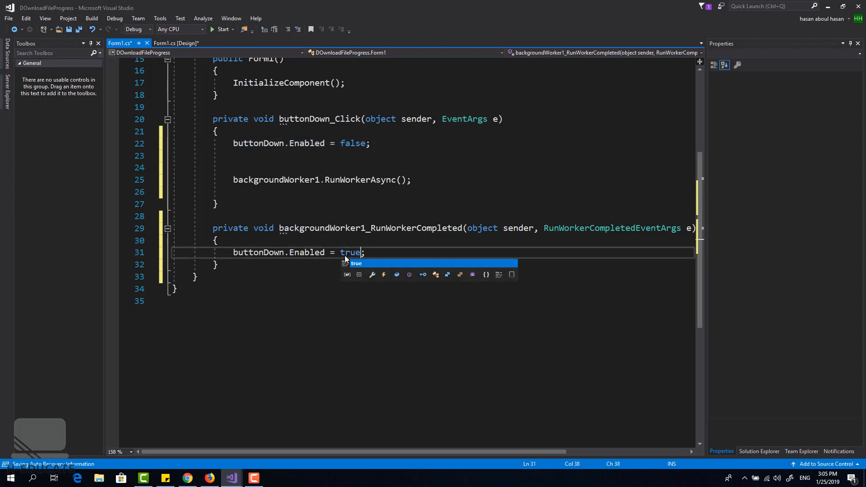
pyautogui.write('Me')
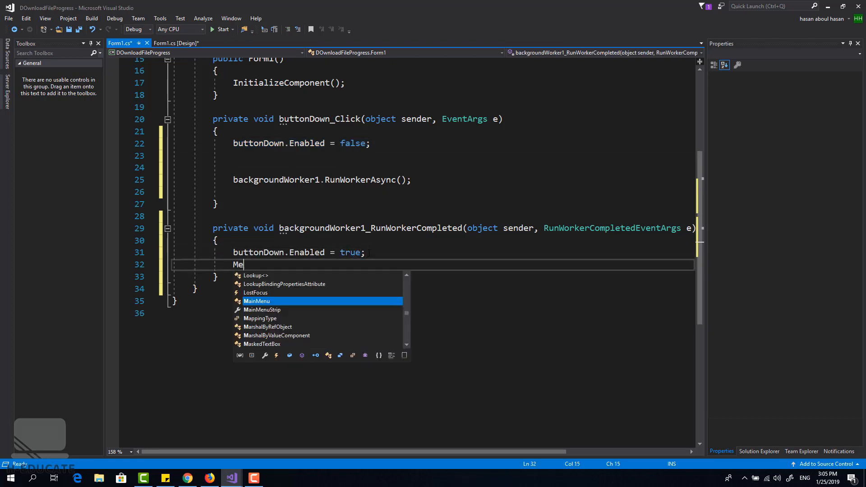
pyautogui.write('ssageBox.Show("Download com')
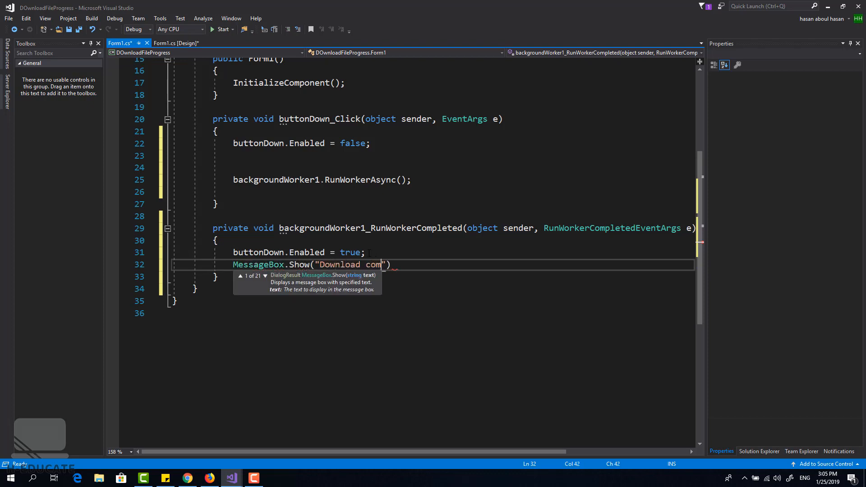
pyautogui.write('pleted")')
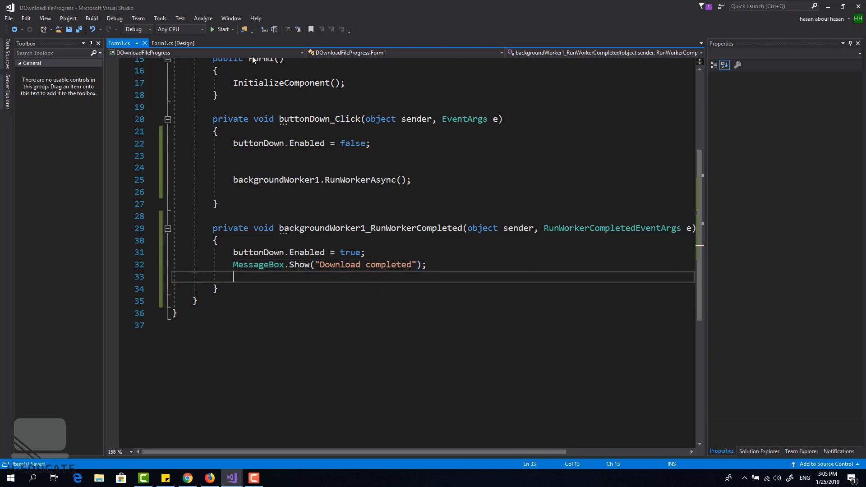
pyautogui.click(173, 44)
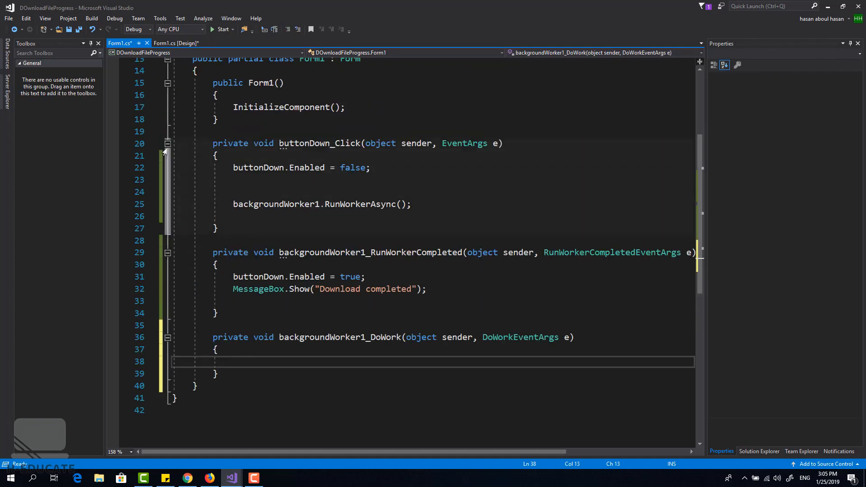
# - Collapse the click and completion handlers and bring in the DownloadFileWithProgress method below DoWork
pyautogui.click(167, 143)
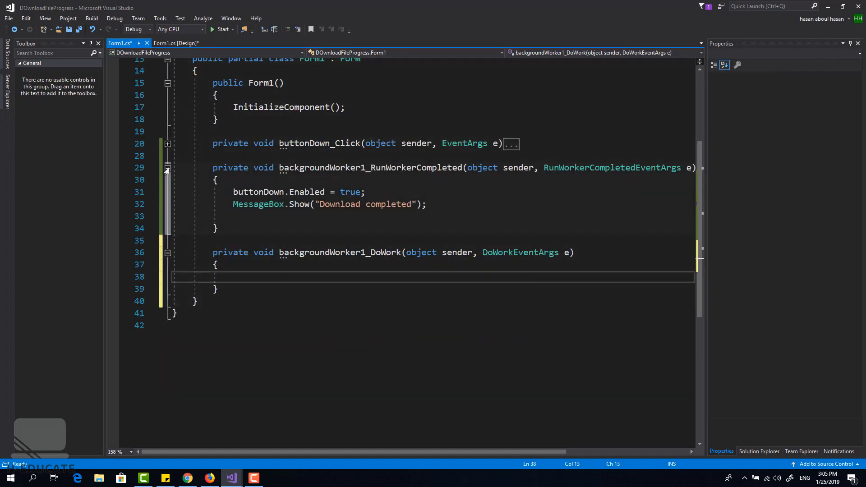
pyautogui.click(167, 167)
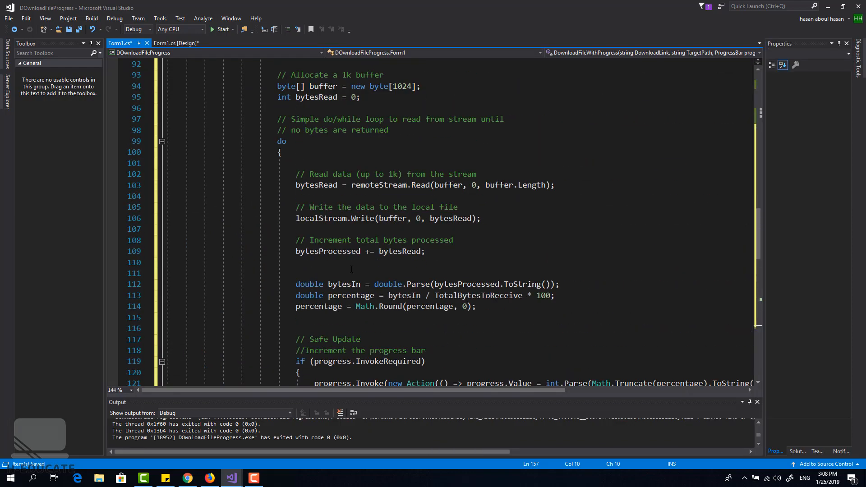
pyautogui.scroll(3)
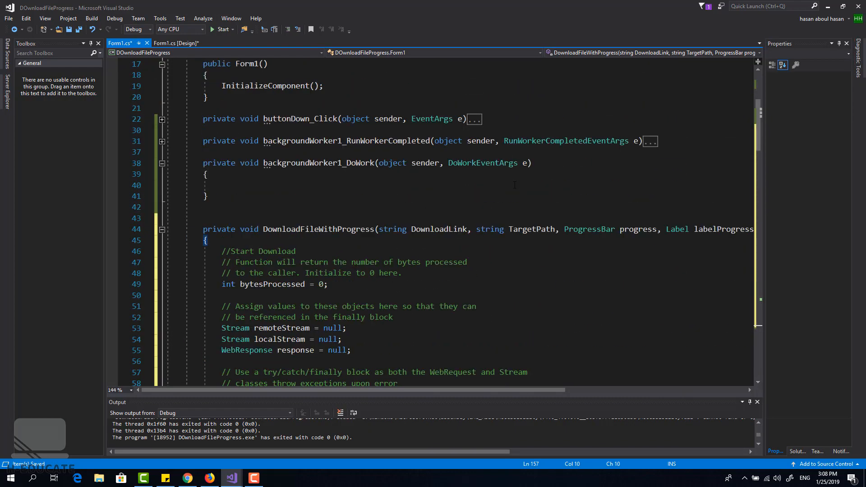
pyautogui.scroll(-3)
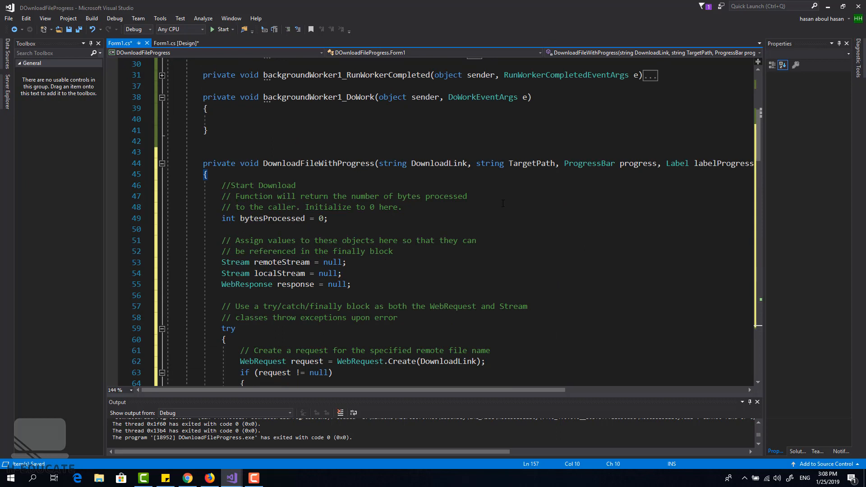
pyautogui.moveTo(265, 219)
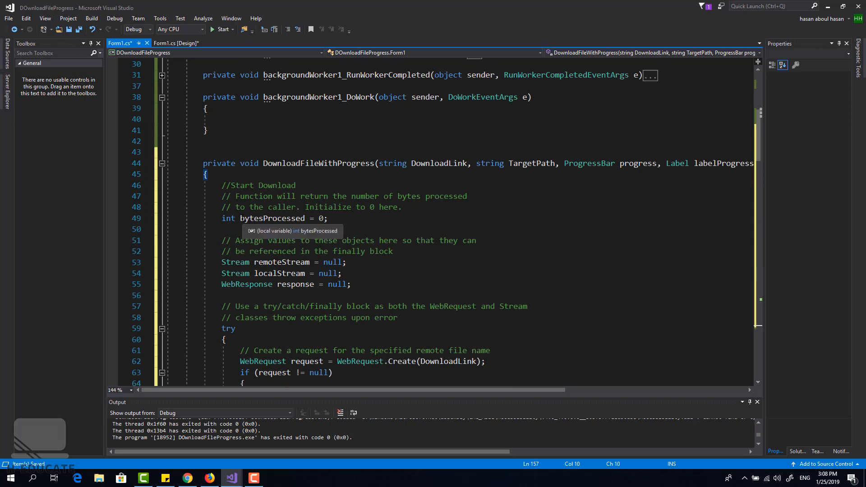
# - Review the remoteStream and response declarations inside DownloadFileWithProgress
pyautogui.click(306, 229)
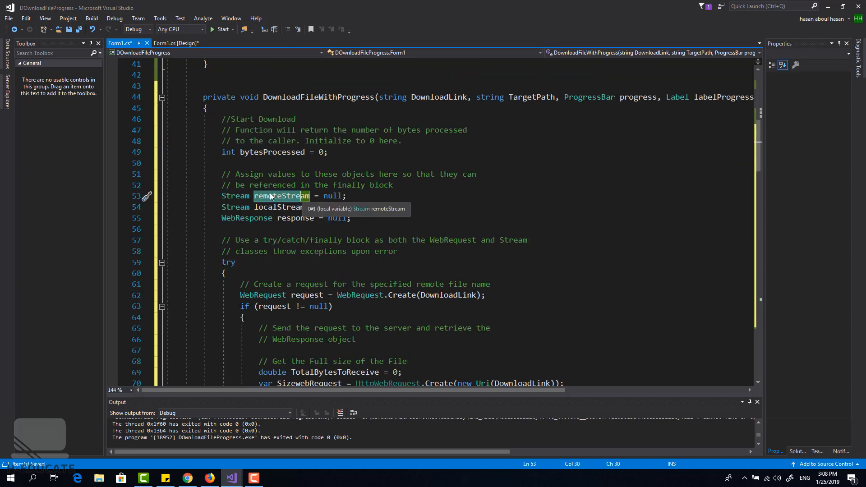
pyautogui.click(288, 207)
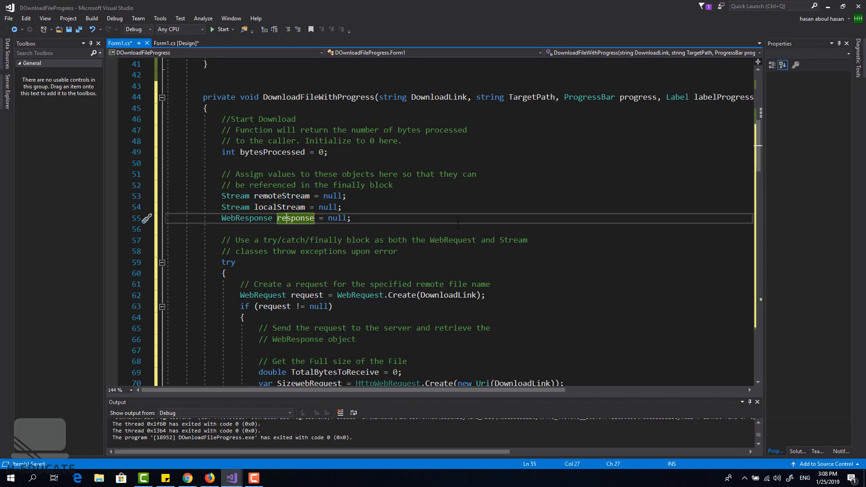
pyautogui.scroll(-3)
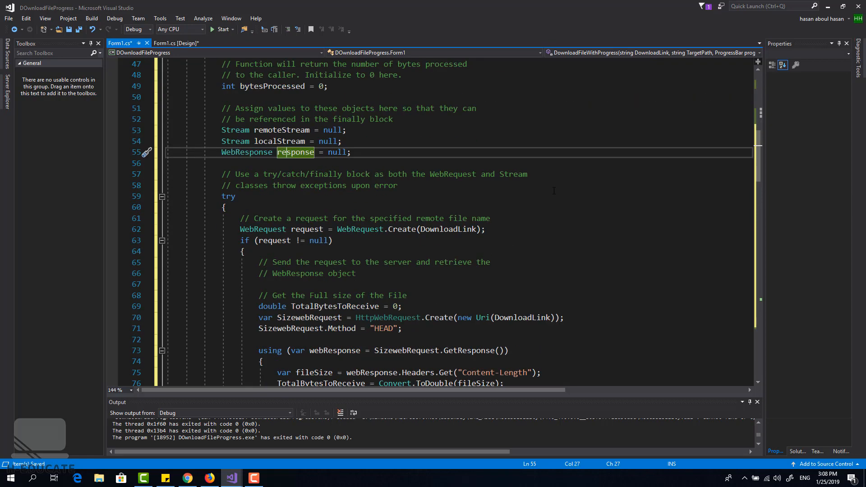
pyautogui.scroll(3)
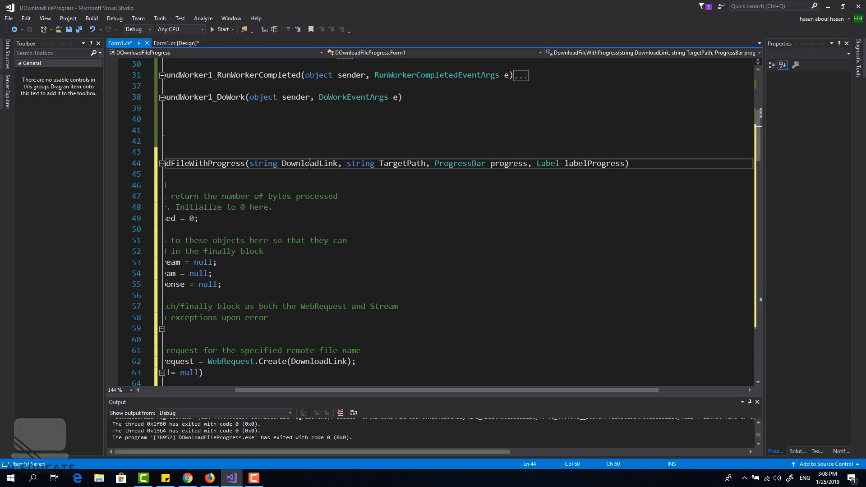
# - Review the DownloadLink, TargetPath, progress bar and labelProgress parameters of the method
pyautogui.doubleClick(309, 164)
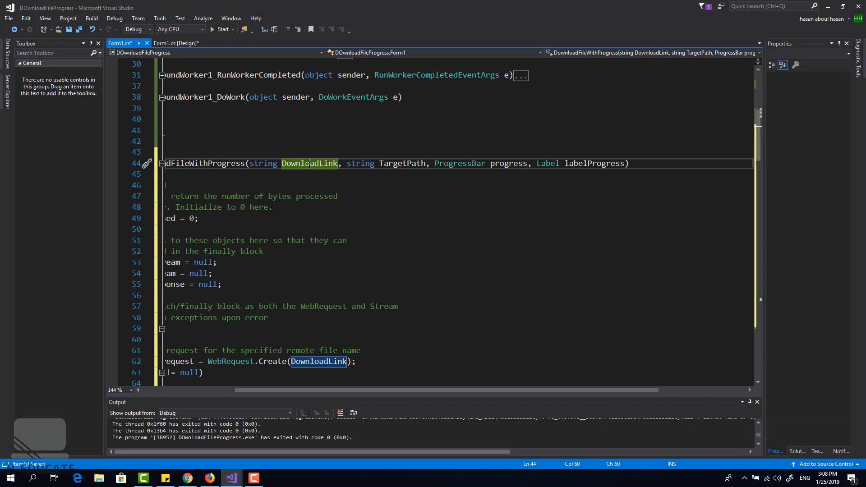
pyautogui.doubleClick(402, 164)
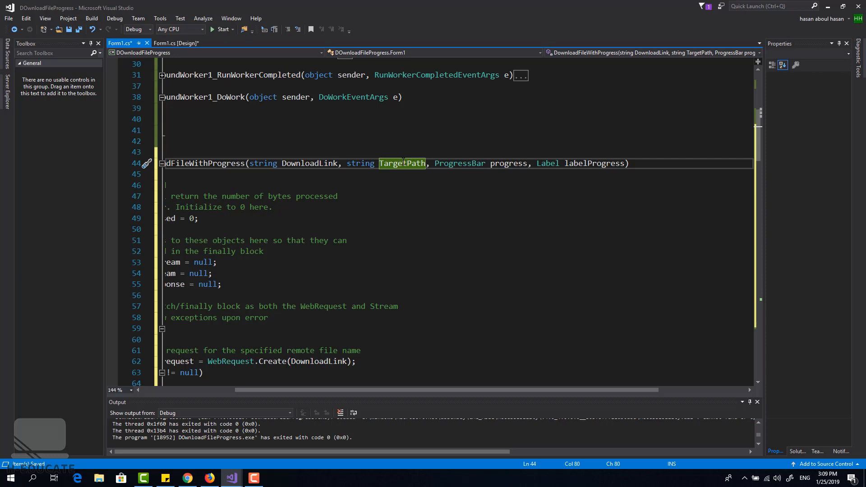
pyautogui.click(494, 163)
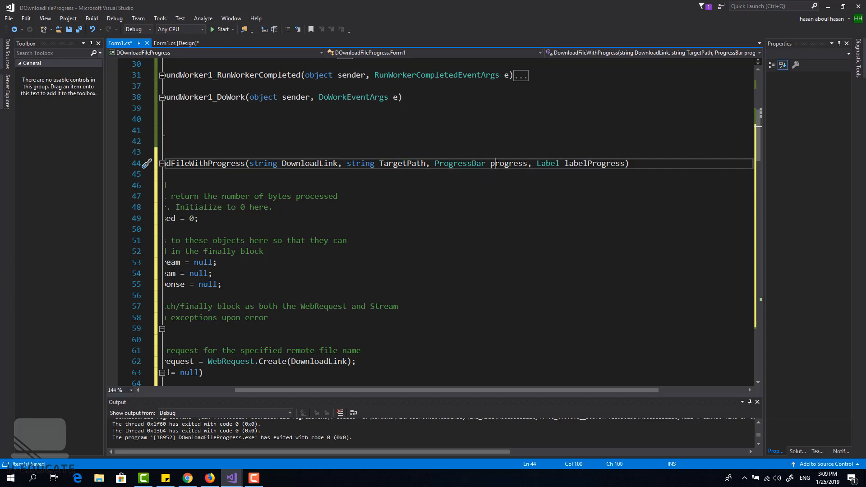
pyautogui.doubleClick(594, 163)
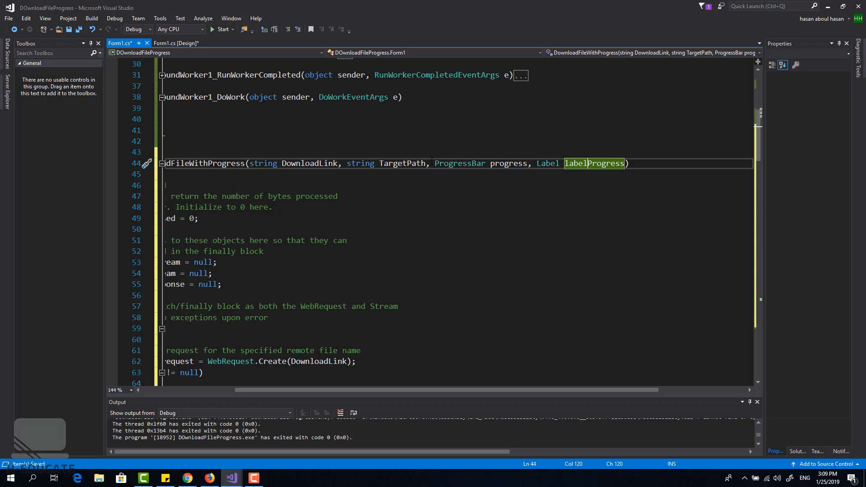
pyautogui.click(492, 164)
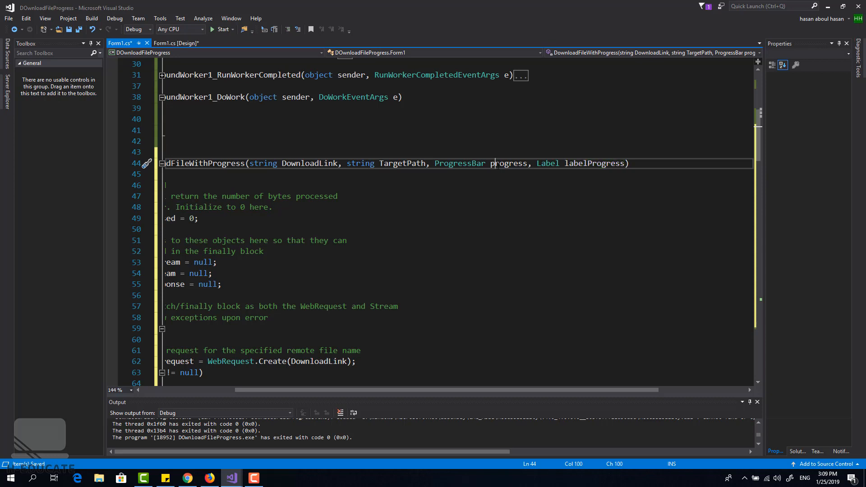
pyautogui.doubleClick(594, 163)
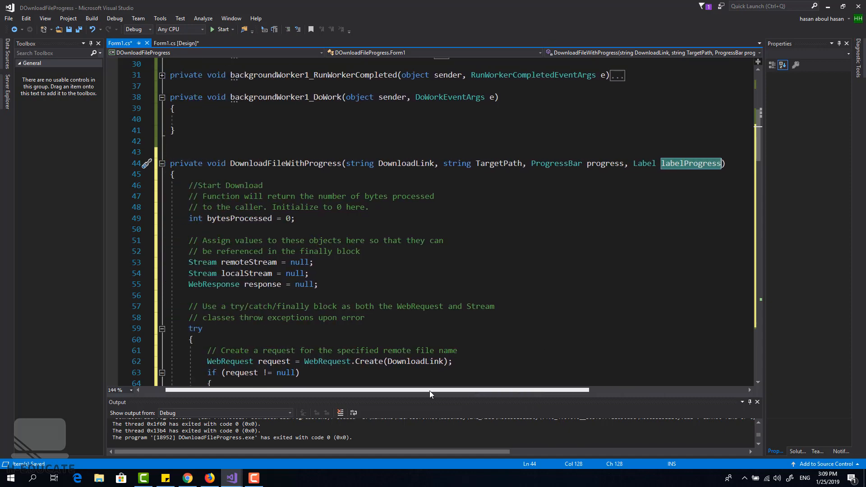
pyautogui.scroll(-3)
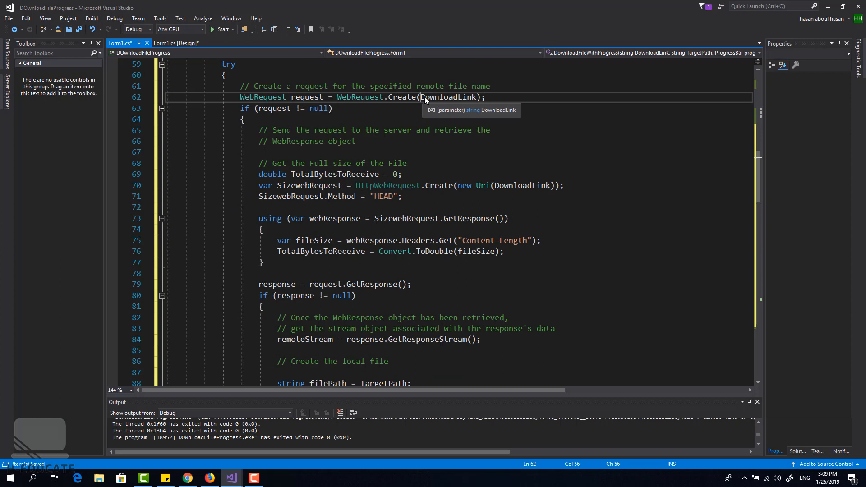
pyautogui.doubleClick(447, 98)
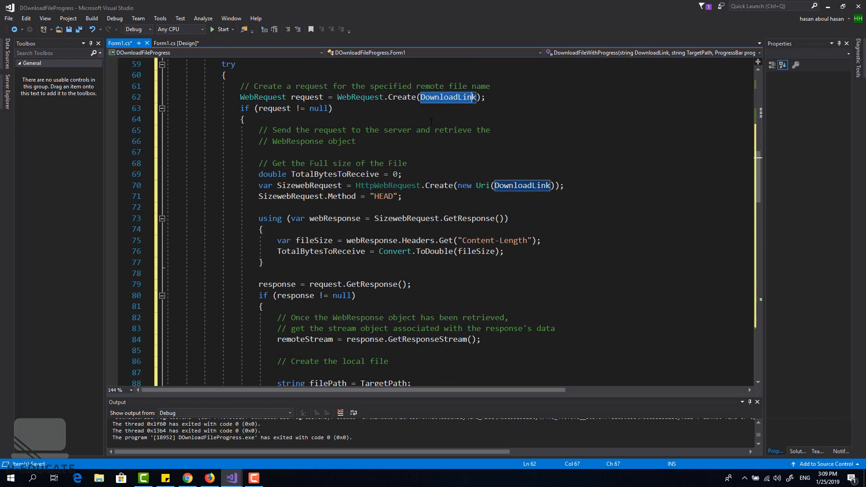
pyautogui.click(243, 119)
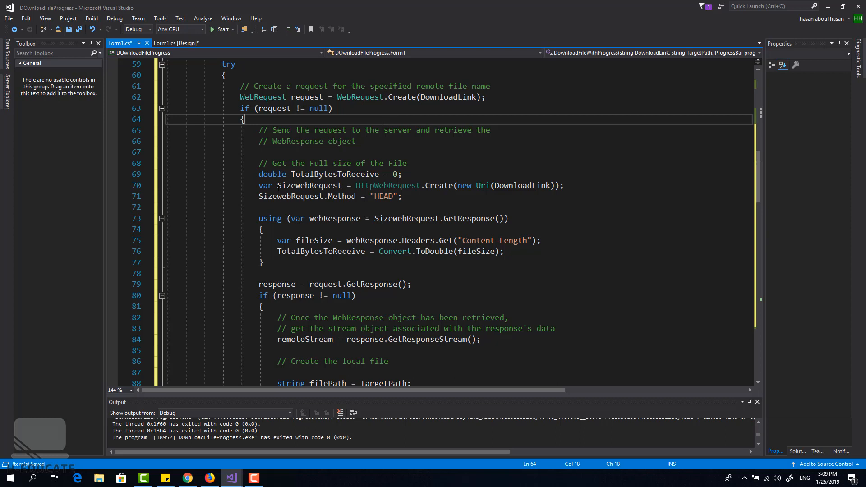
pyautogui.moveTo(284, 196)
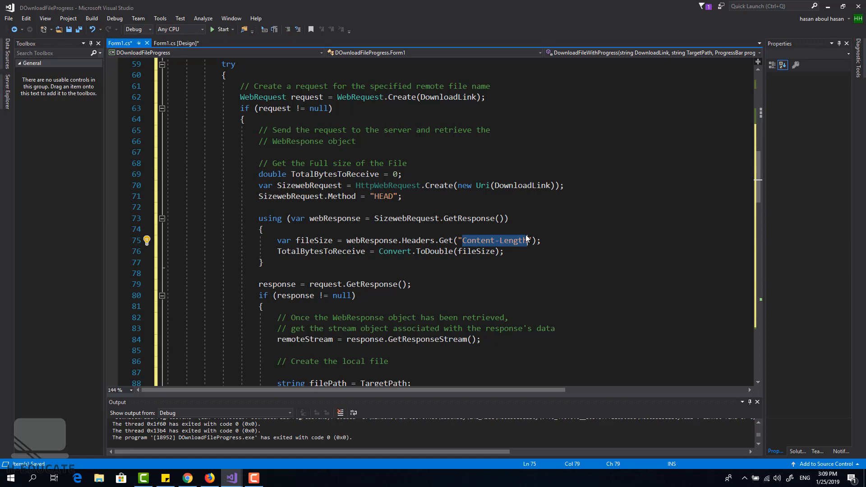
pyautogui.scroll(-3)
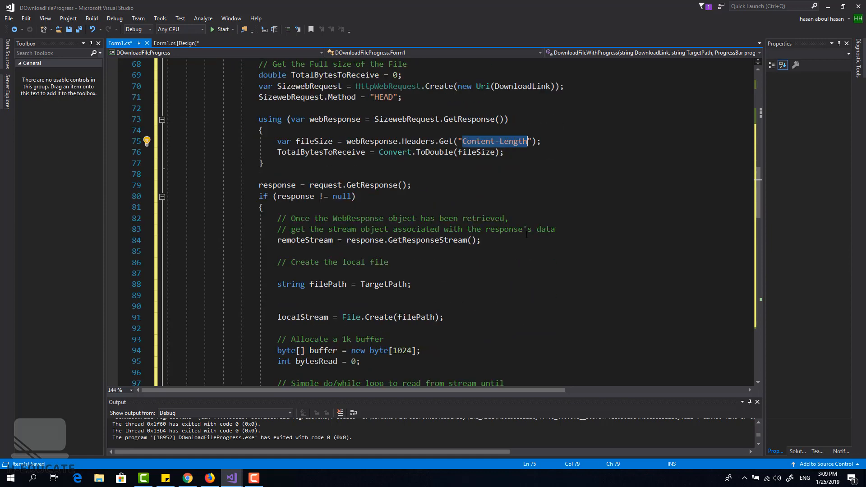
pyautogui.scroll(-3)
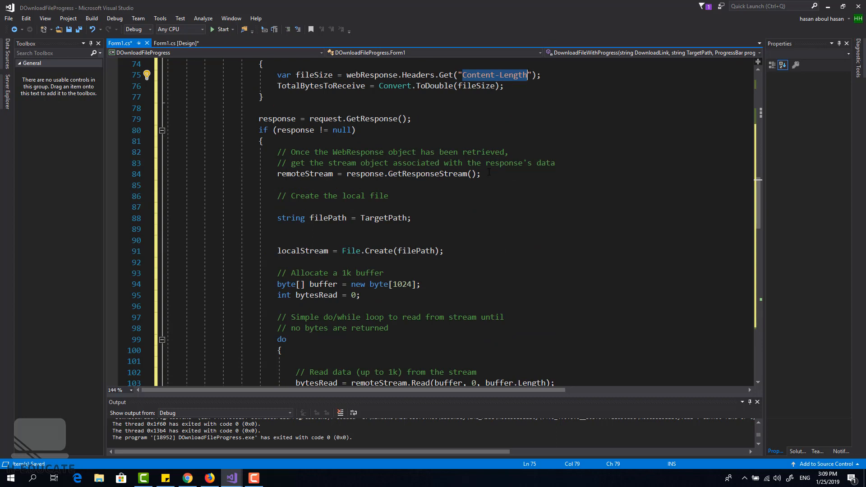
pyautogui.scroll(-3)
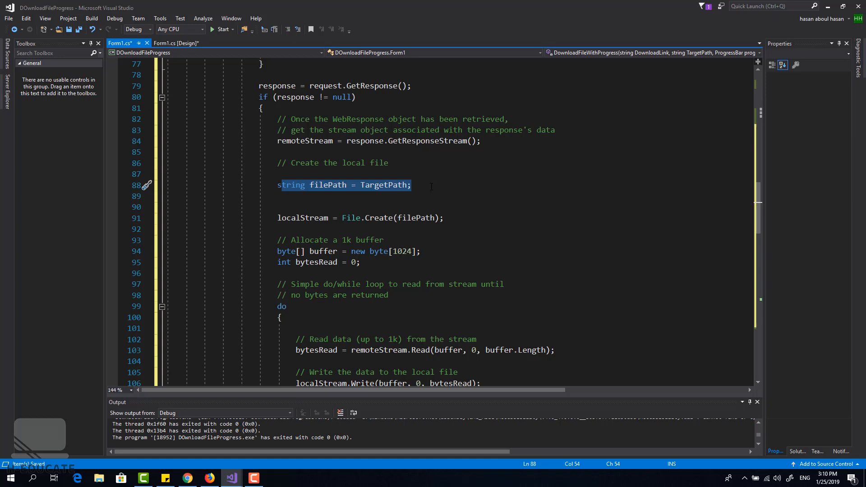
pyautogui.scroll(-3)
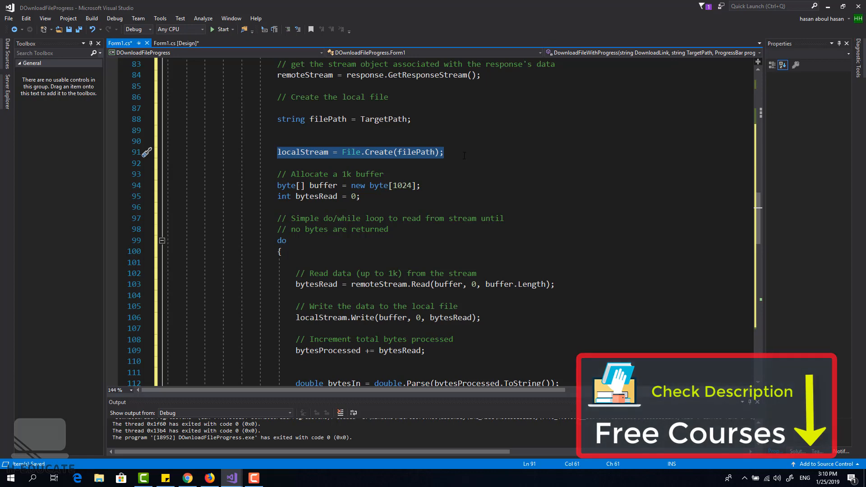
pyautogui.scroll(-3)
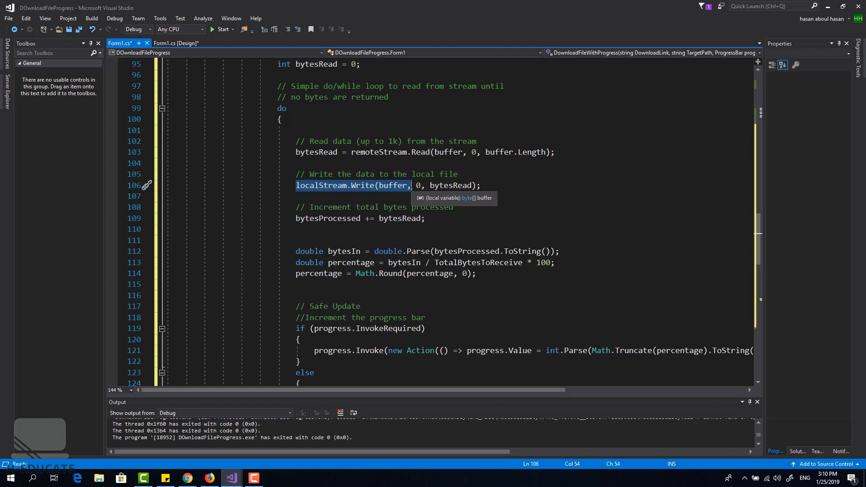
pyautogui.scroll(-3)
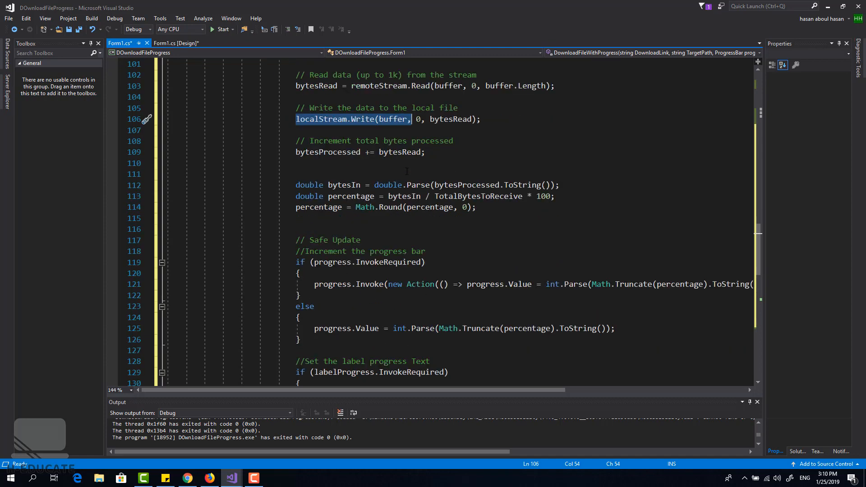
pyautogui.moveTo(393, 152)
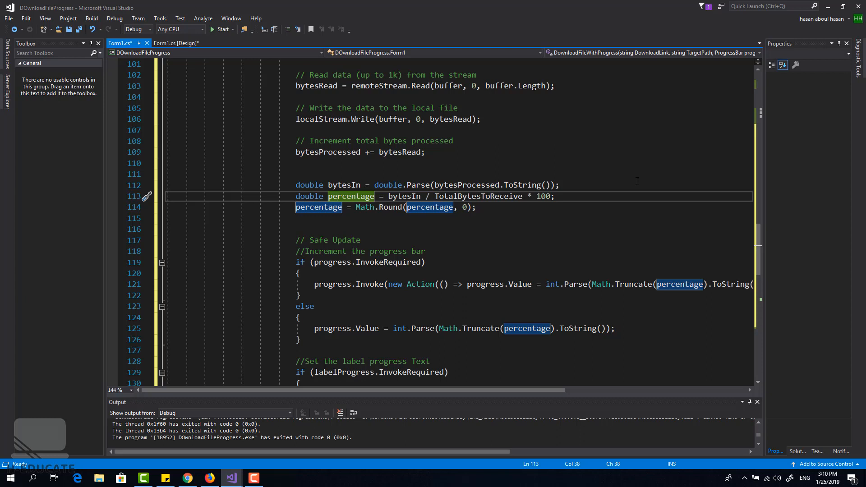
pyautogui.scroll(-3)
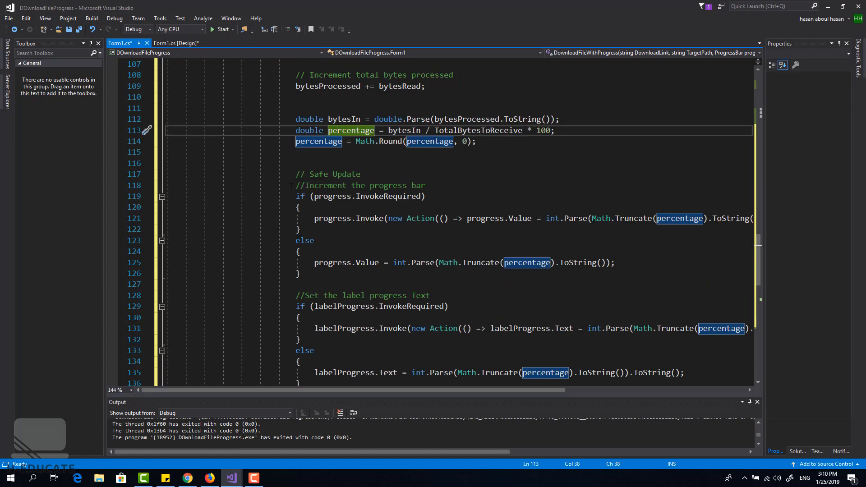
pyautogui.click(426, 196)
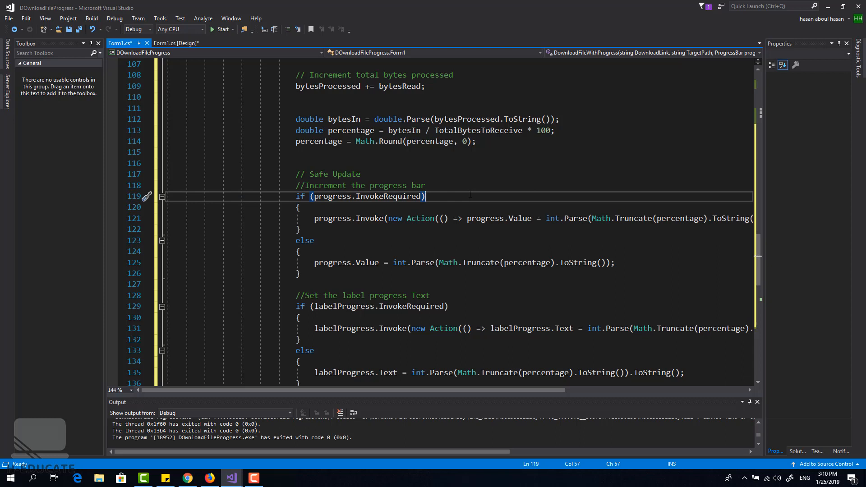
pyautogui.scroll(-3)
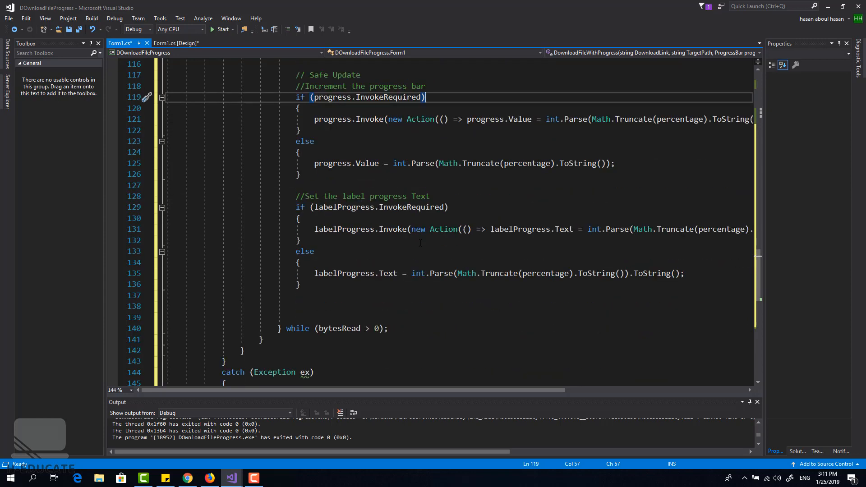
pyautogui.scroll(-3)
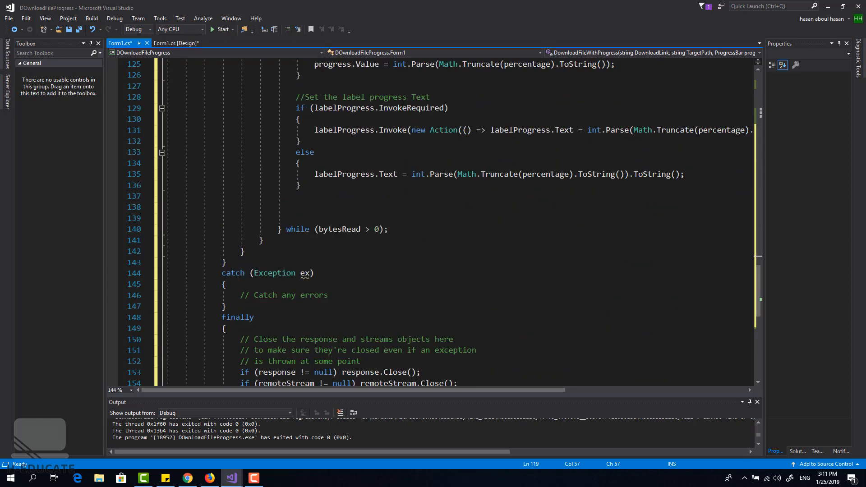
pyautogui.scroll(-3)
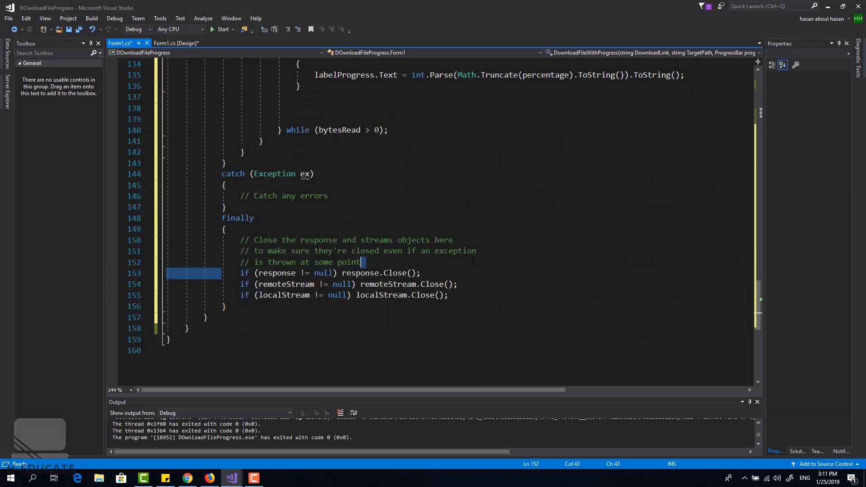
pyautogui.scroll(3)
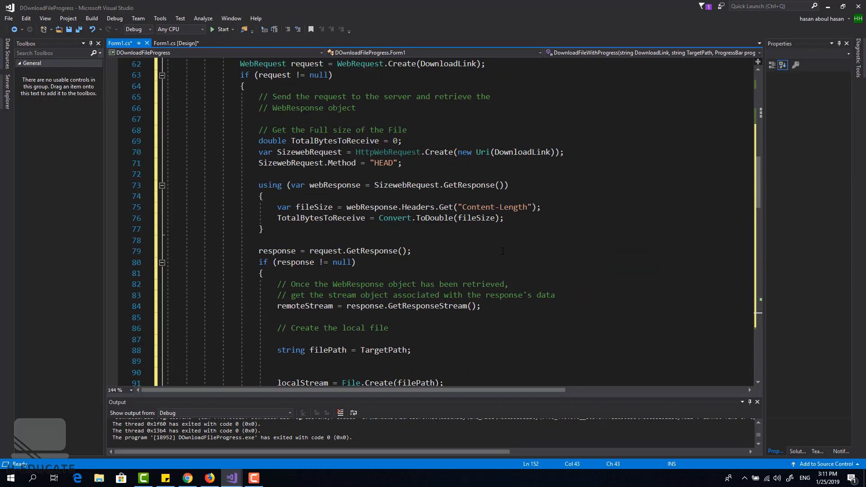
pyautogui.scroll(3)
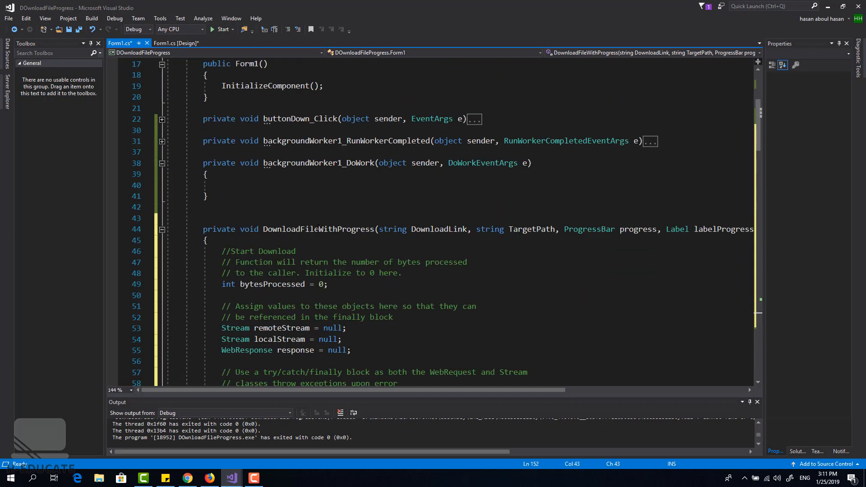
# - Call DownloadFileWithProgress(textBoxURL.Text, textBoxFilePath.Text, progressBar1, labelProgress) inside DoWork
pyautogui.write('DownloadFileWithProgress')
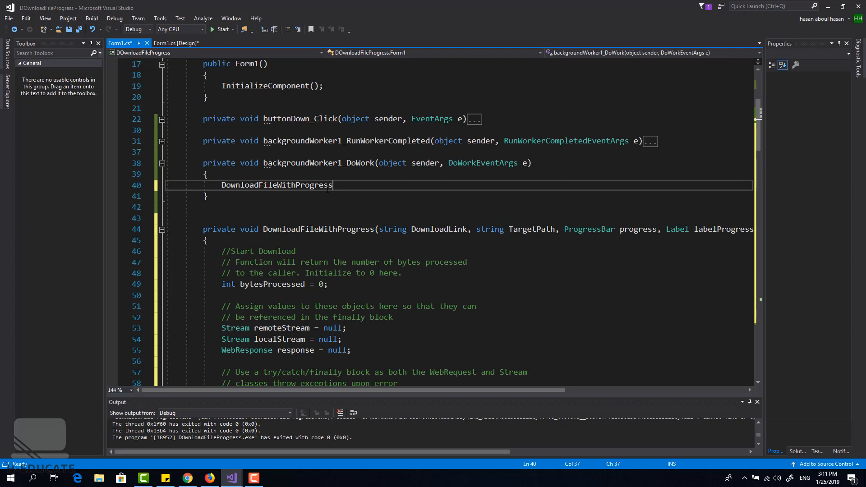
pyautogui.write('(')
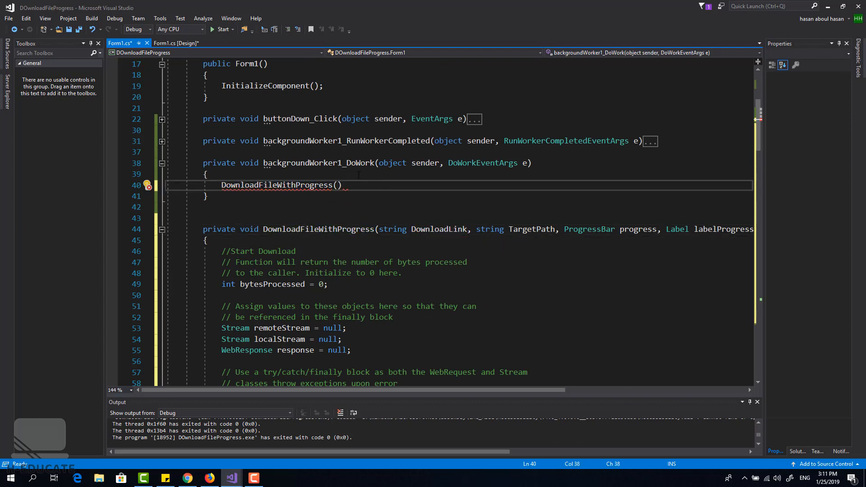
pyautogui.write('text')
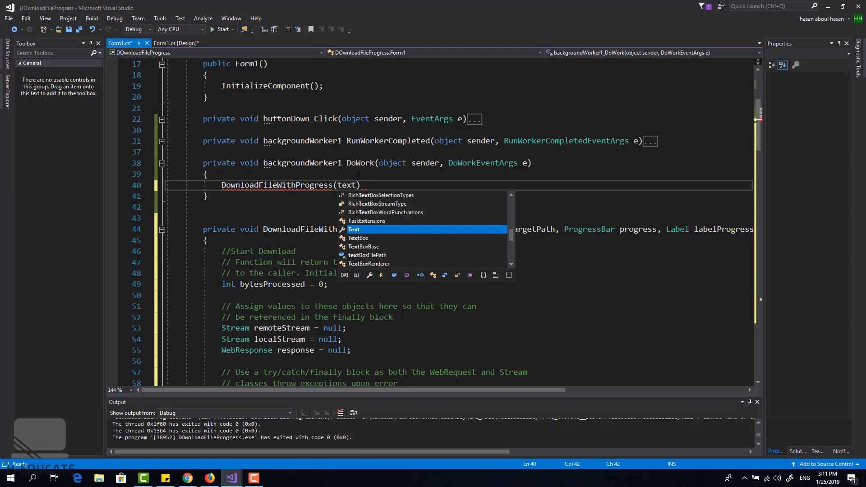
pyautogui.write('box')
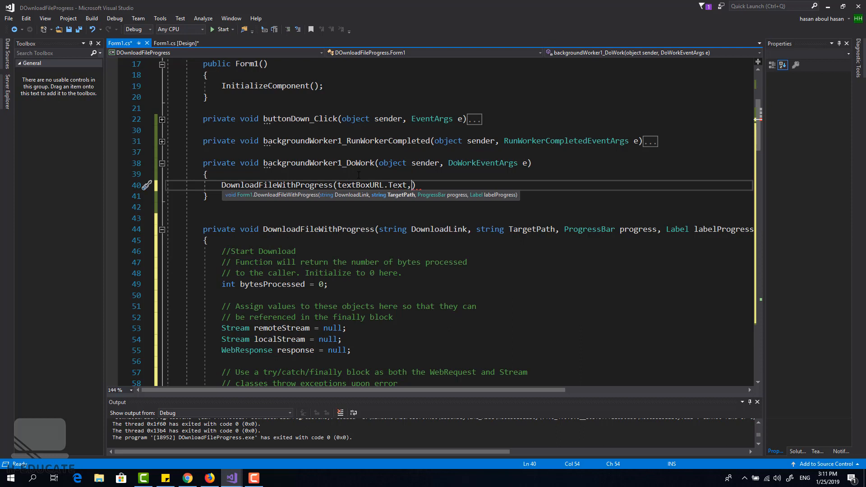
pyautogui.write('textBoxFIlePath.Text,progressBar1')
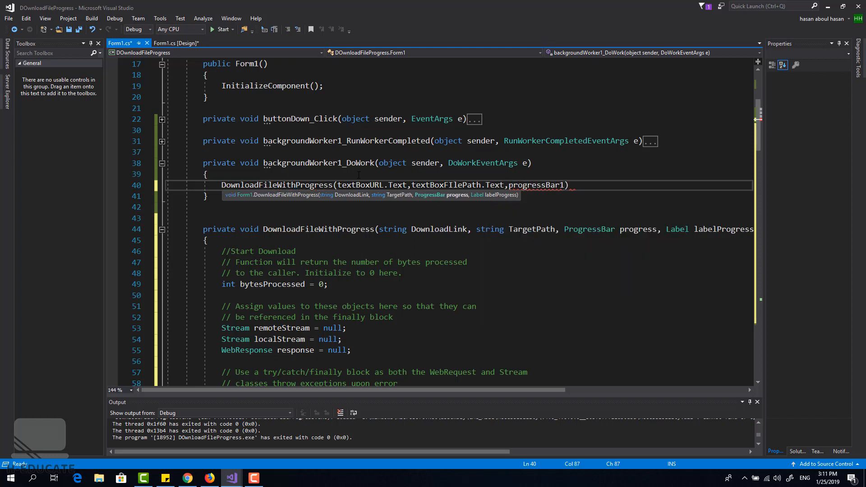
pyautogui.write(',labelProgress')
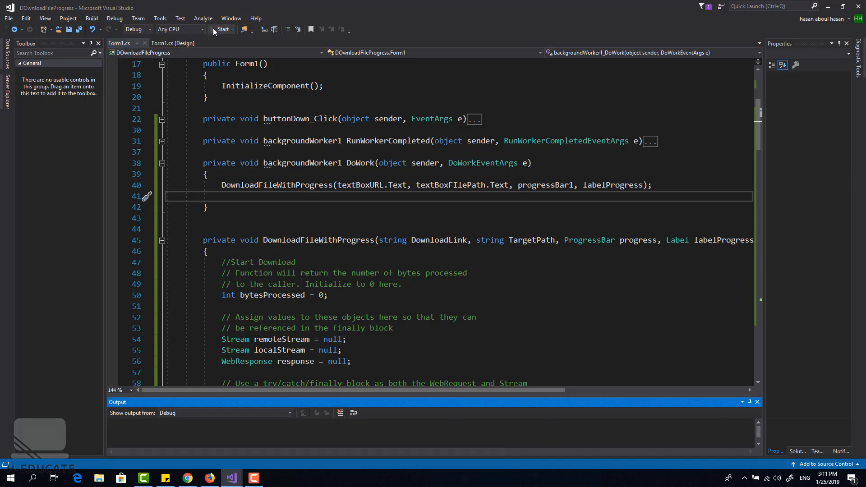
# - Run the downloader and enter d:\test.jpg as the File Path
pyautogui.click(222, 29)
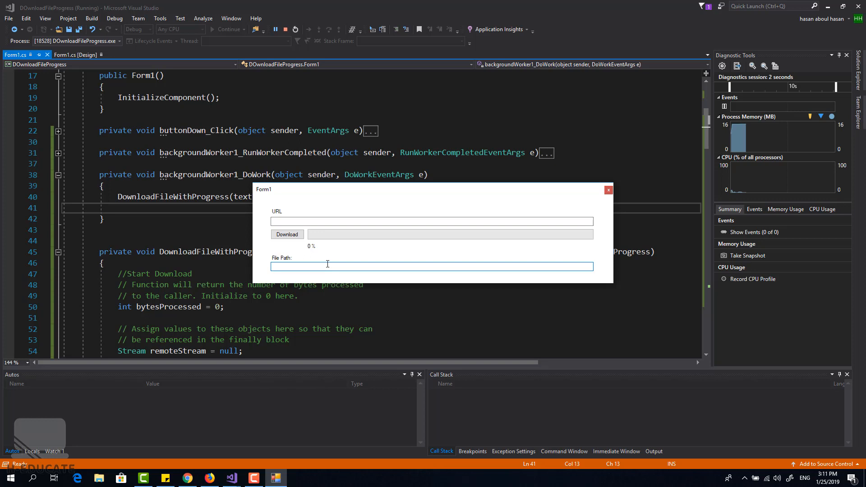
pyautogui.write('d:\\')
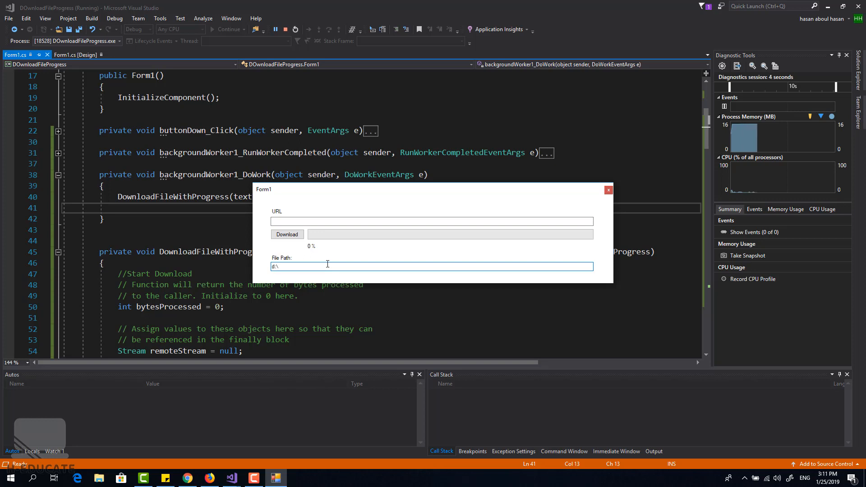
pyautogui.write('test.')
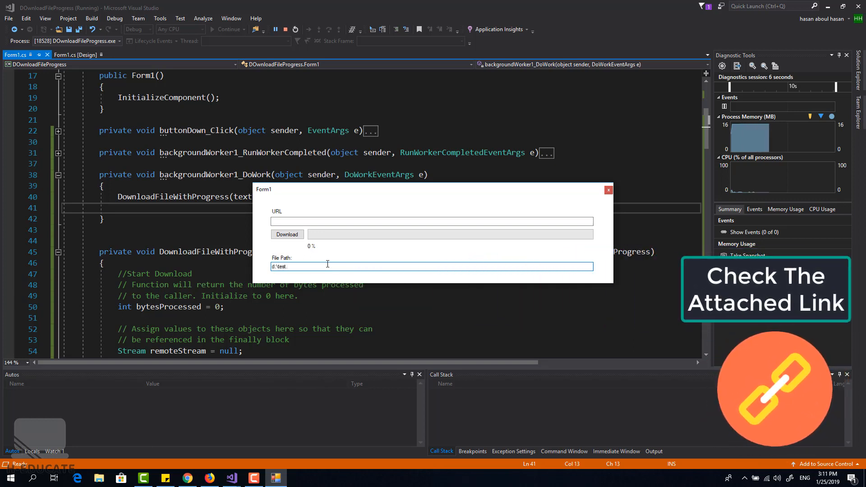
pyautogui.write('jpg')
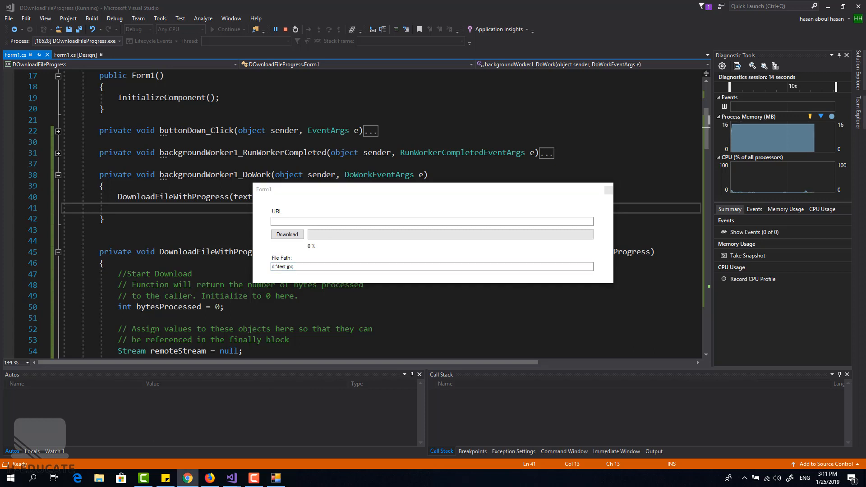
pyautogui.moveTo(308, 209)
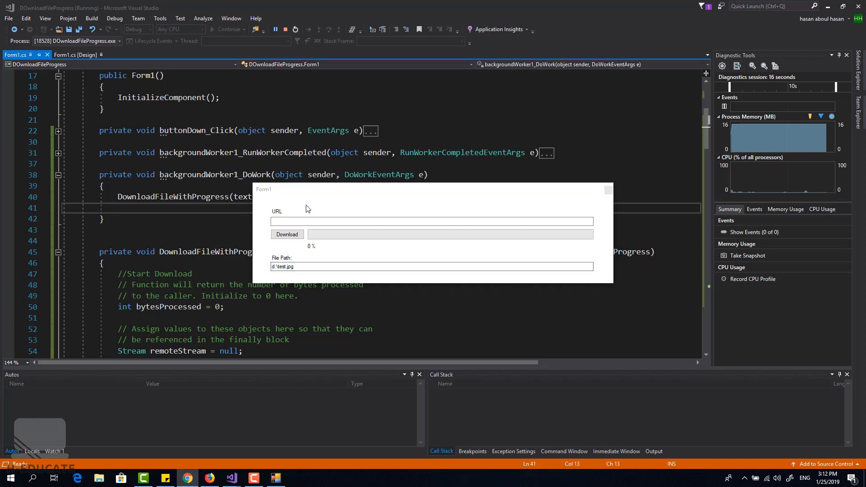
# - Download the pexels image URL to d:\test.jpg, reaching 100, and dismiss the 'Download completed' message
pyautogui.write('https://images.pexels.com/photos/1619227/pexels-photo-1619227.jpeg?cs=srgb&dl=animal-avian-beak-1619227.jpg&fm=jpg')
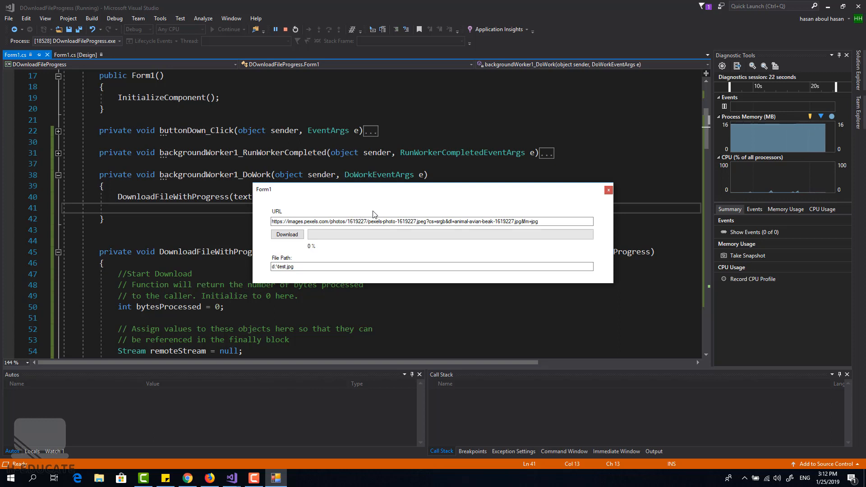
pyautogui.click(287, 235)
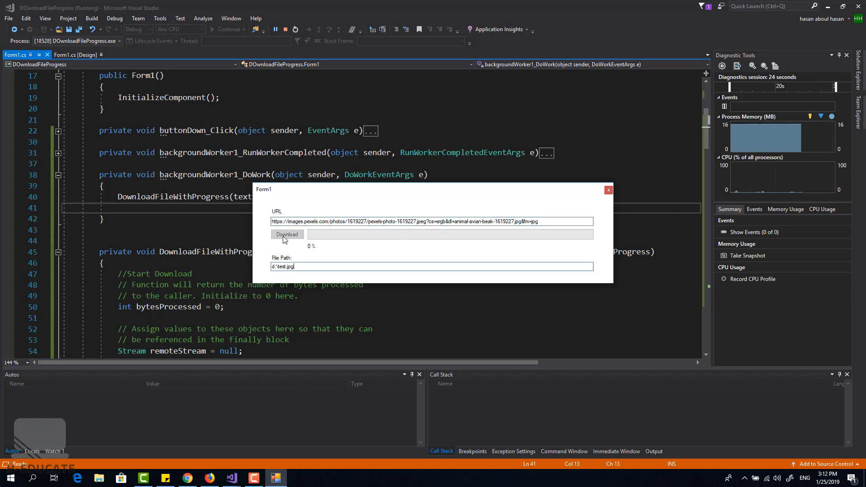
pyautogui.click(287, 235)
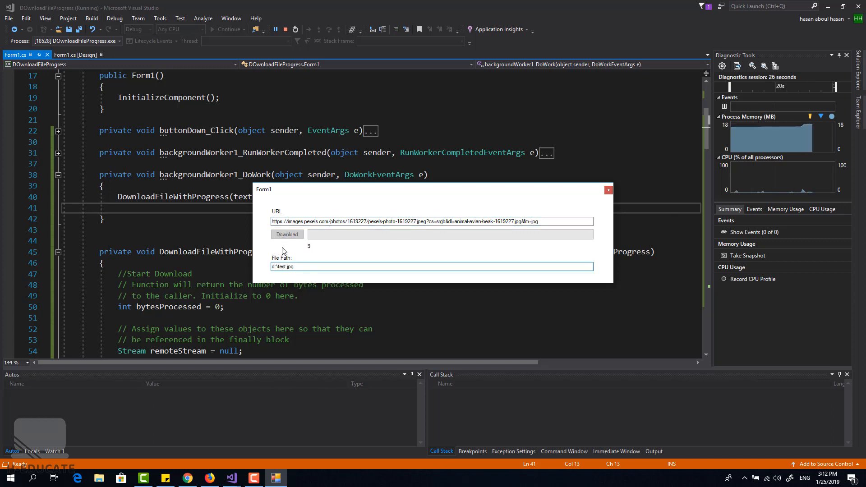
pyautogui.click(287, 235)
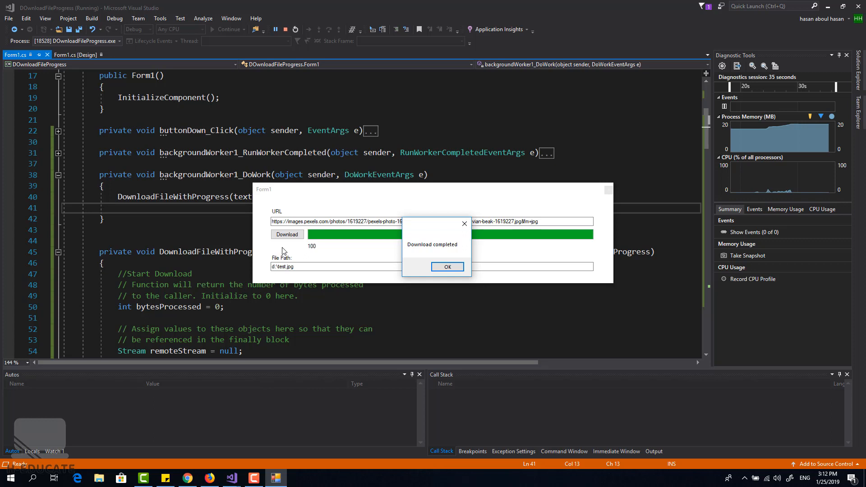
pyautogui.click(447, 267)
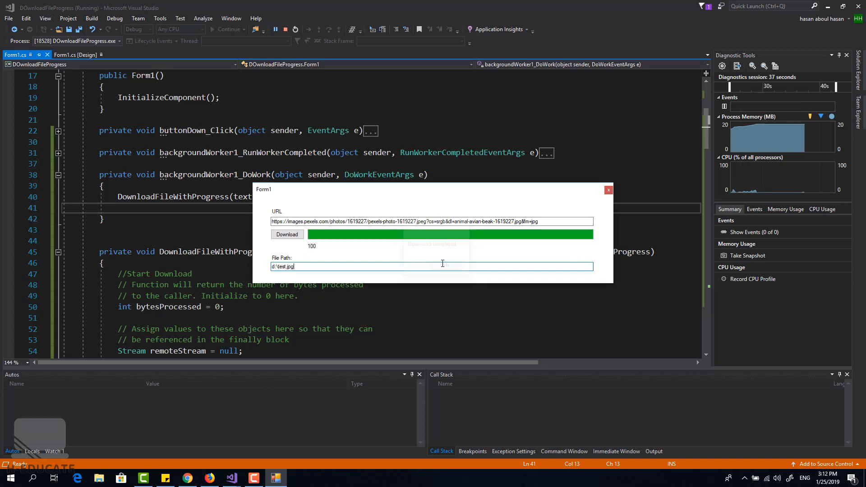